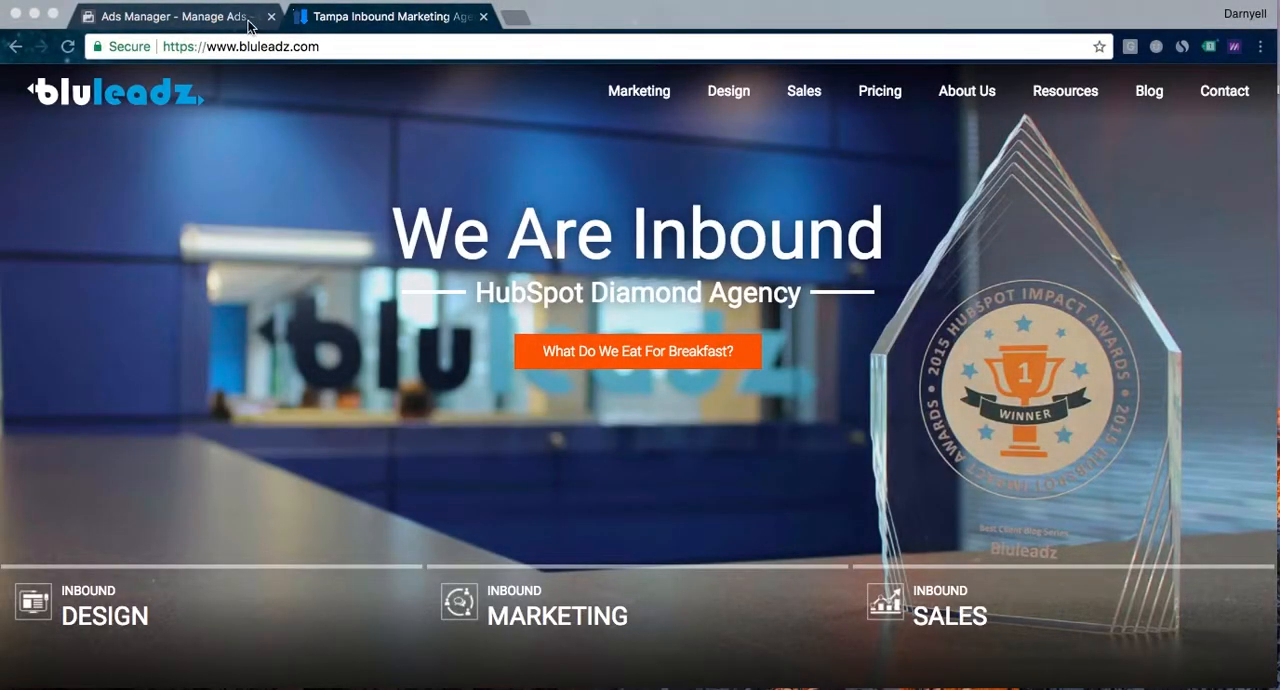
pyautogui.moveTo(228, 24)
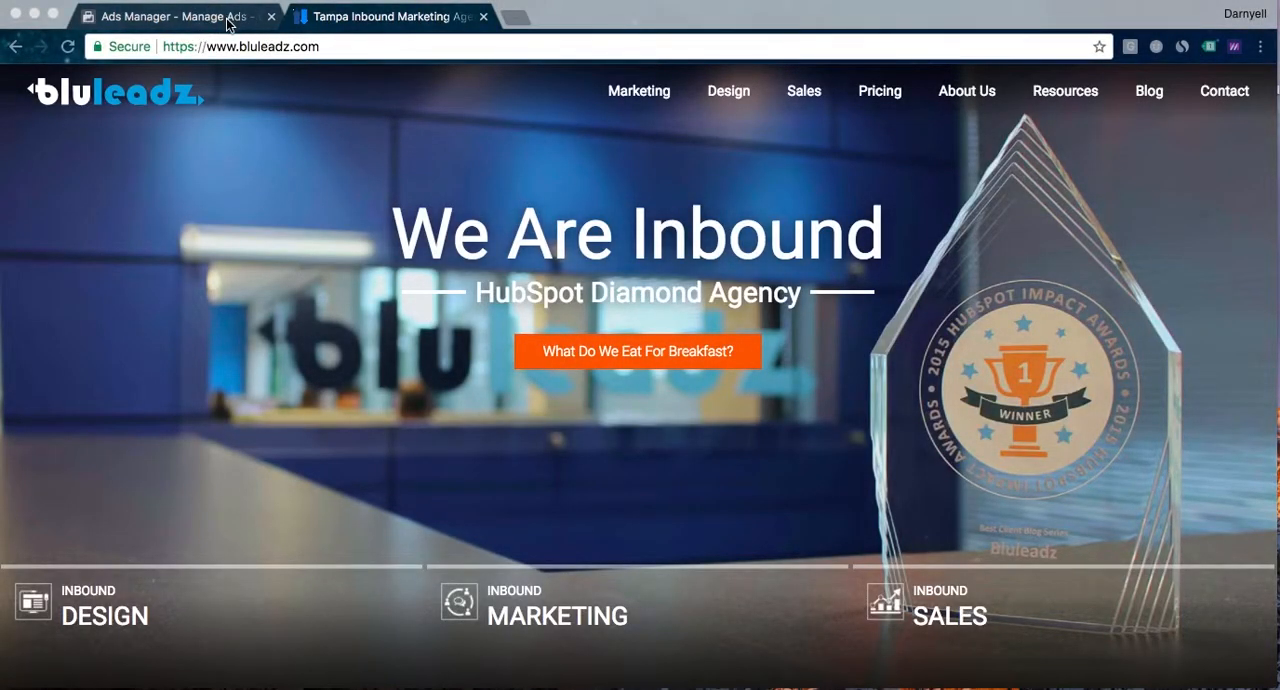
pyautogui.moveTo(240, 24)
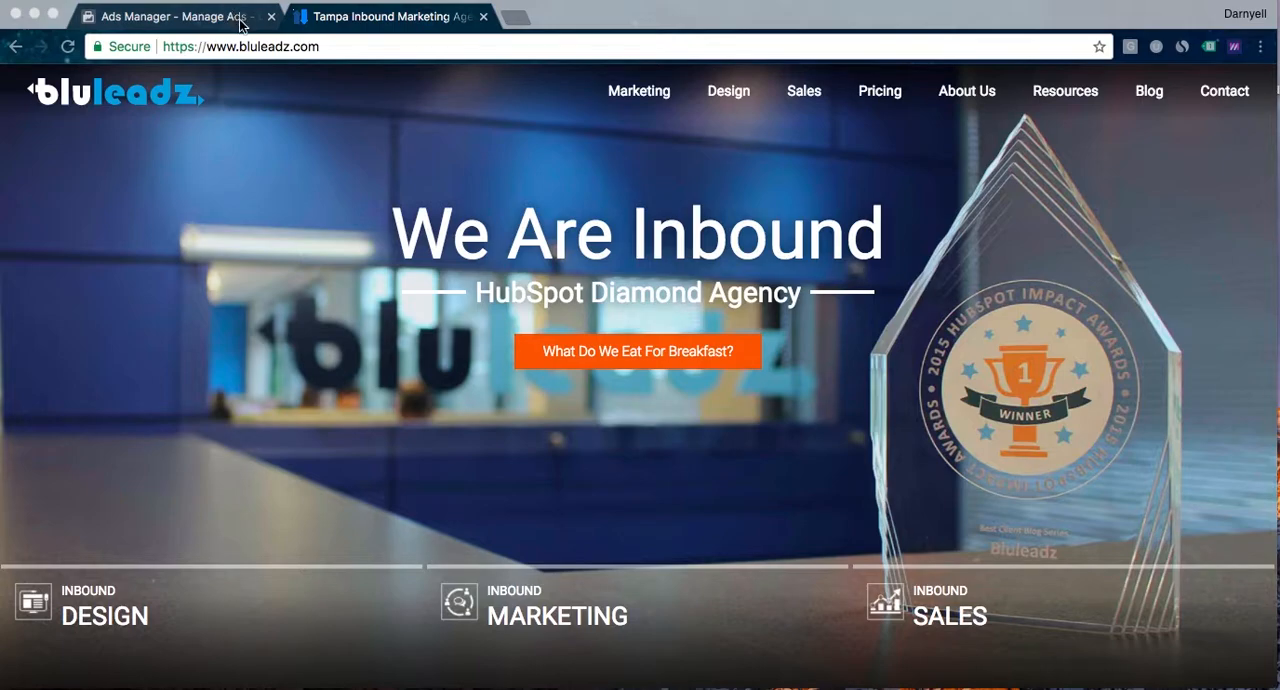
pyautogui.moveTo(236, 24)
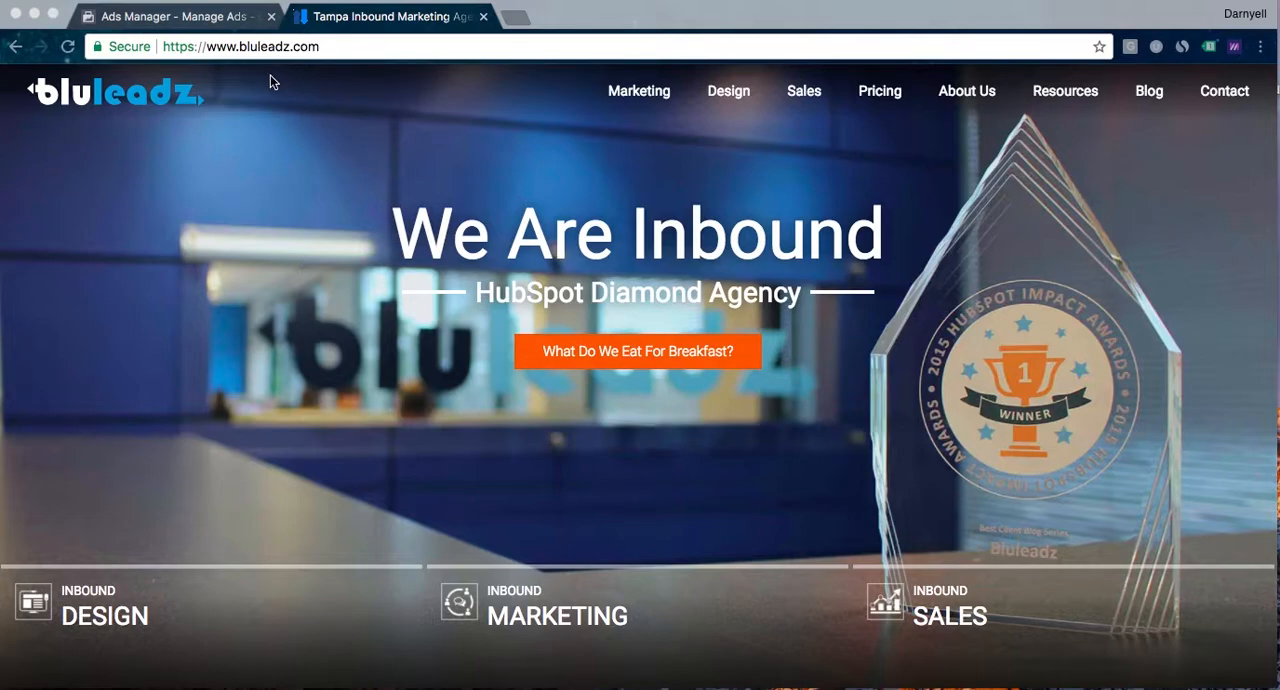
pyautogui.moveTo(288, 76)
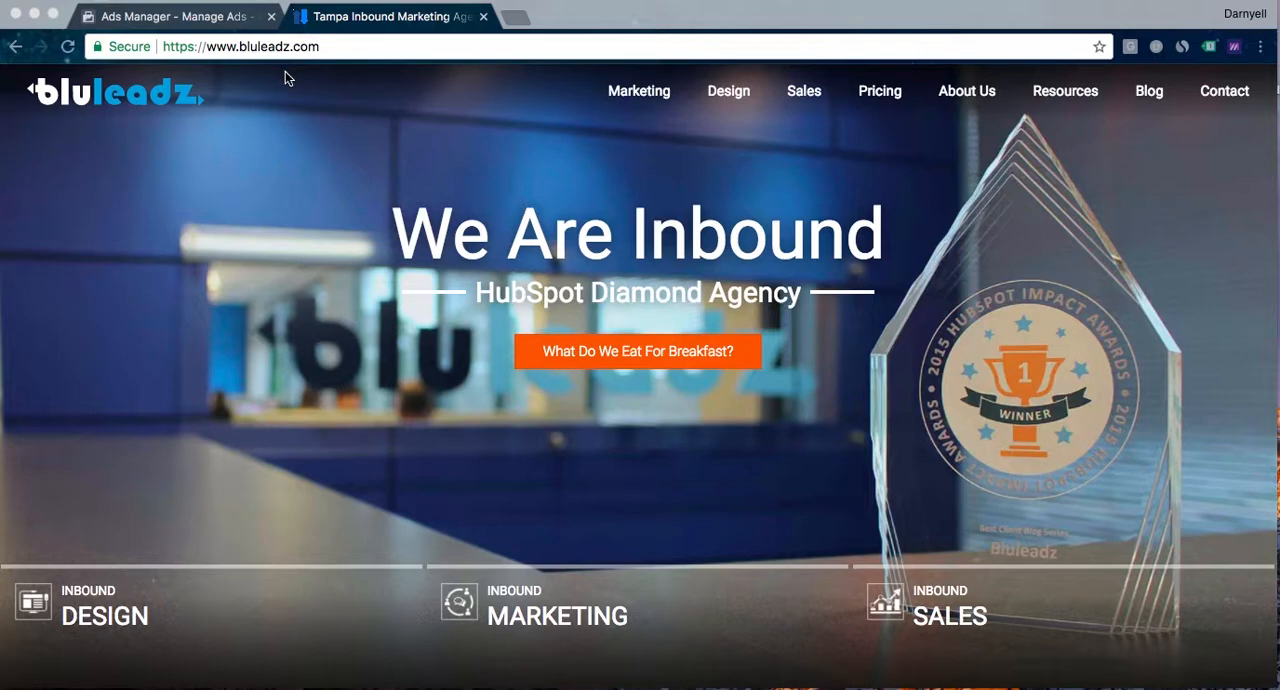
pyautogui.moveTo(284, 76)
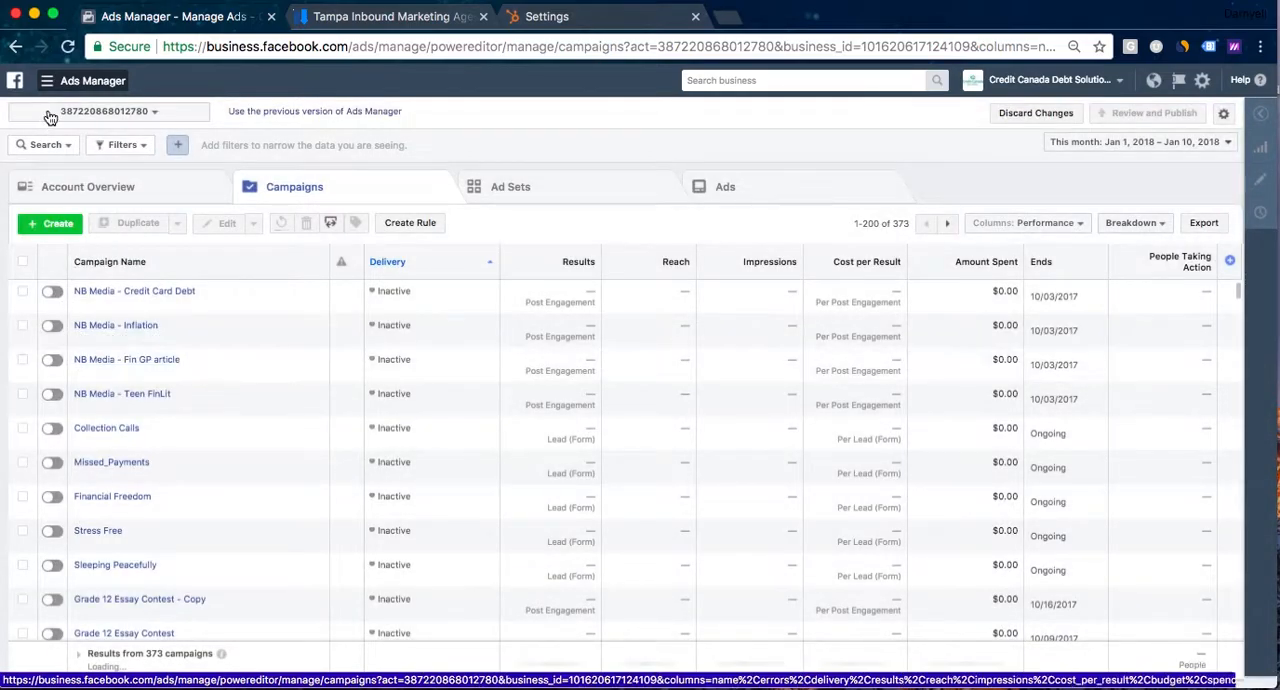
# Bring up the Facebook Pixels overview showing the SQL Push Pixel's received events
pyautogui.click(46, 80)
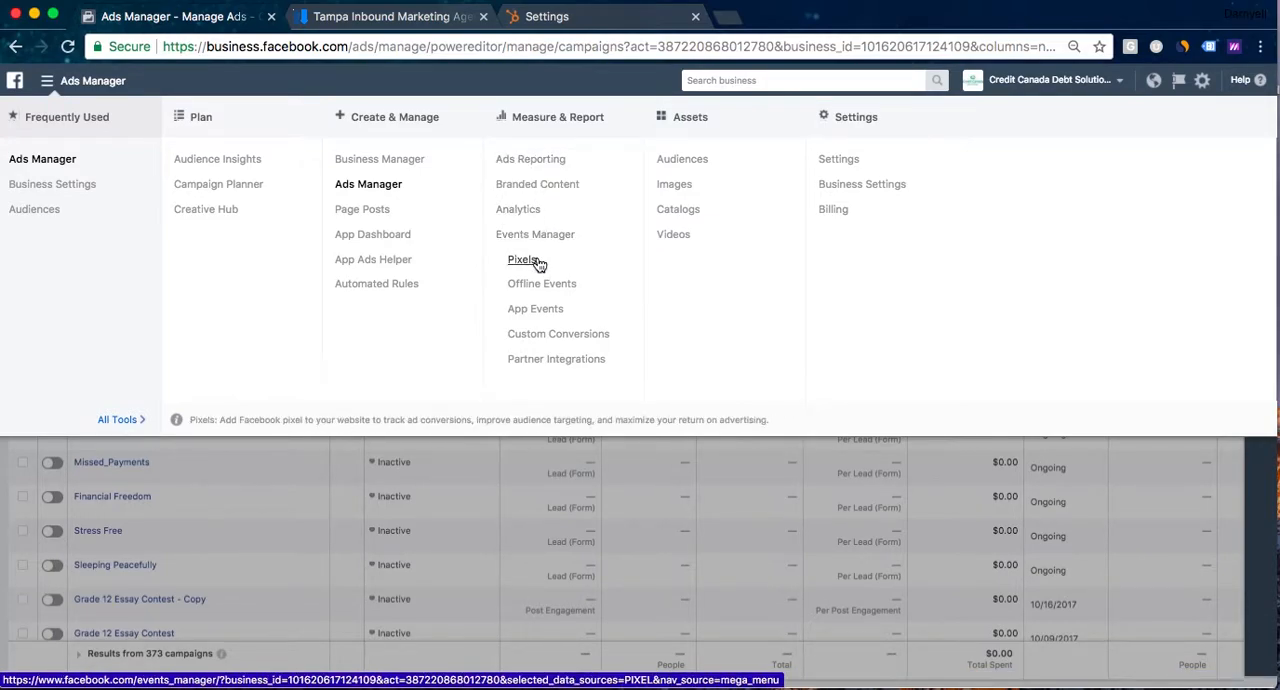
pyautogui.click(522, 260)
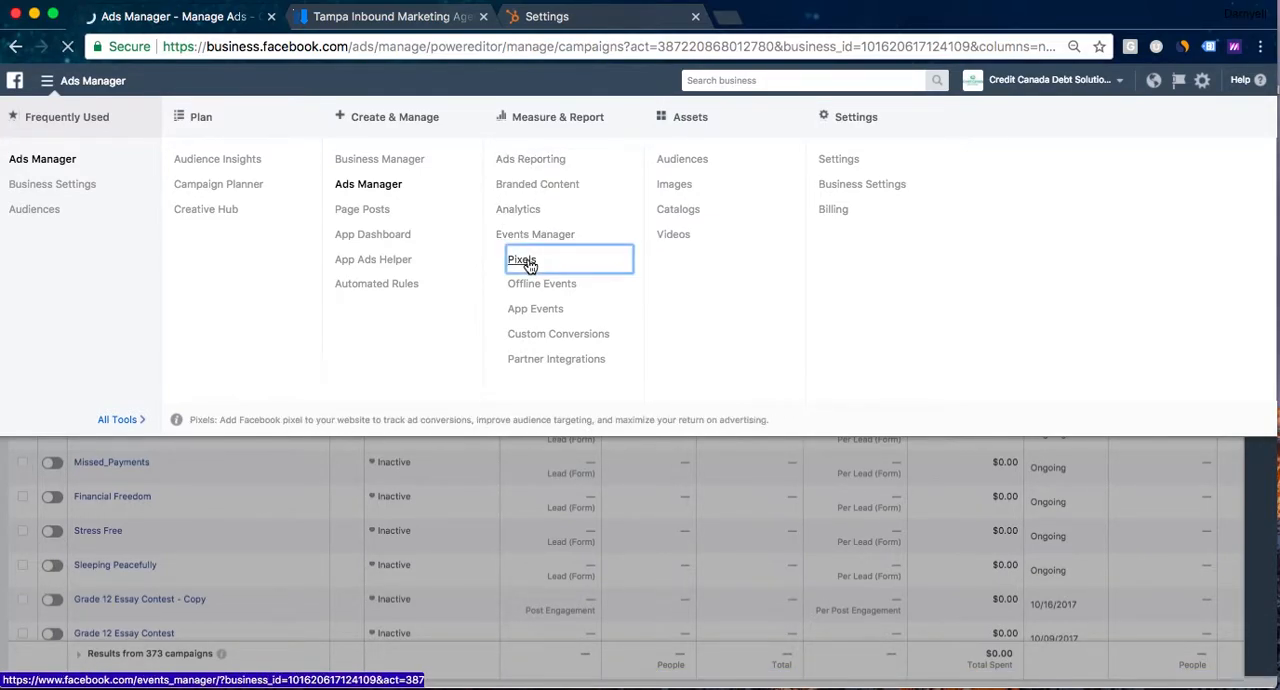
pyautogui.click(520, 260)
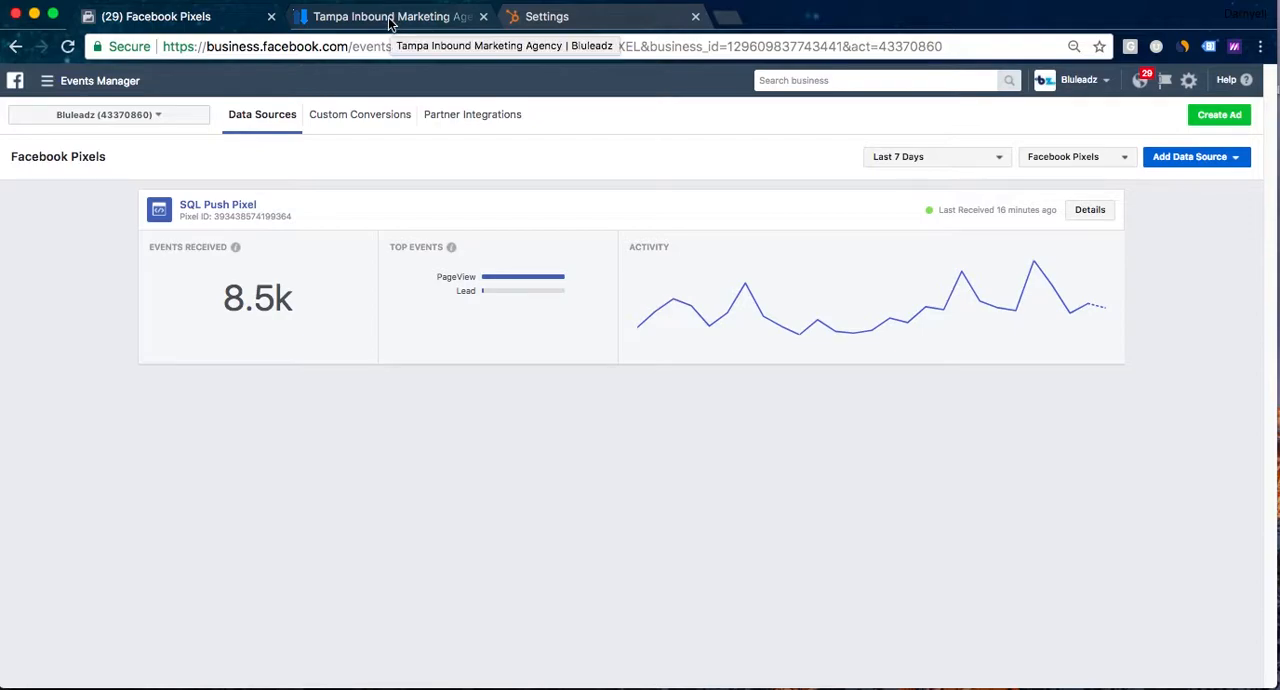
pyautogui.moveTo(744, 284)
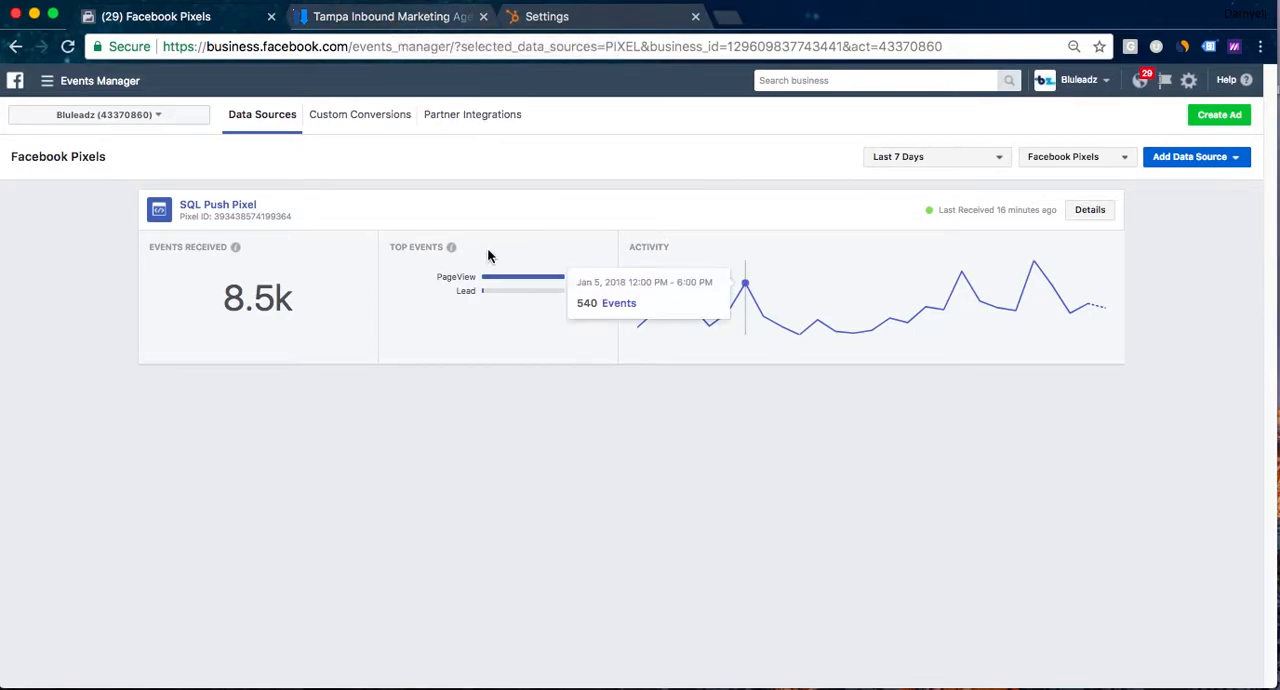
pyautogui.moveTo(490, 198)
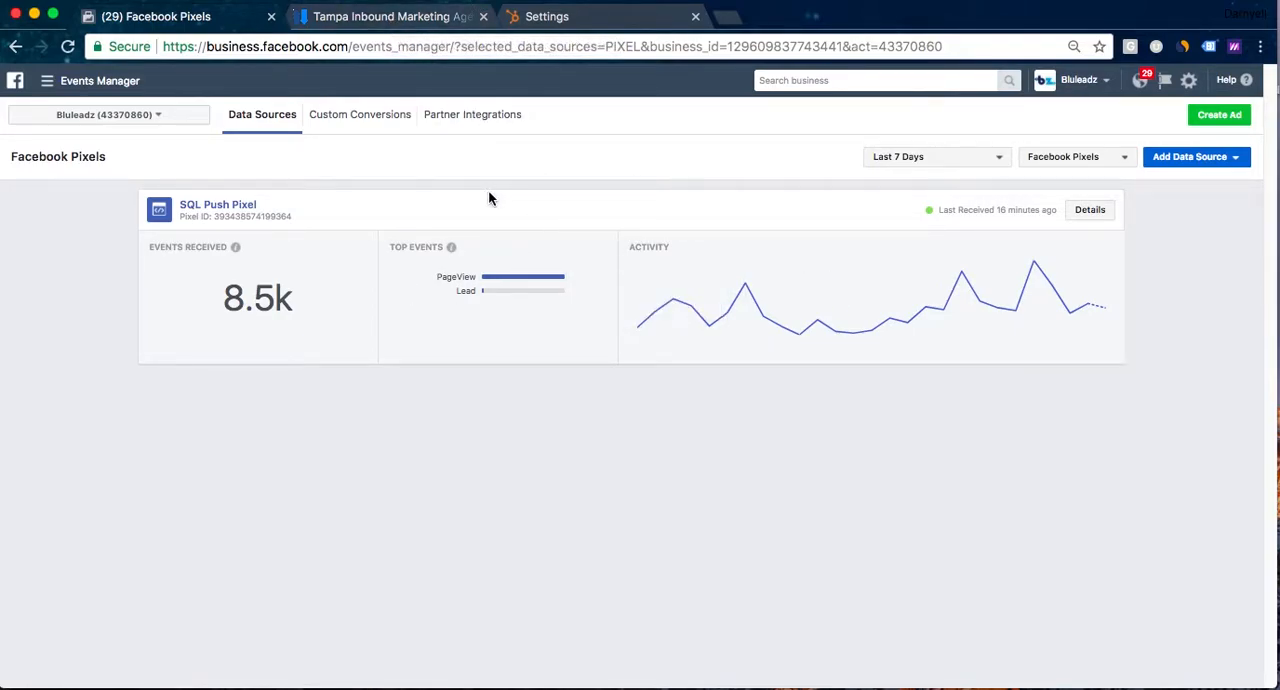
pyautogui.moveTo(590, 212)
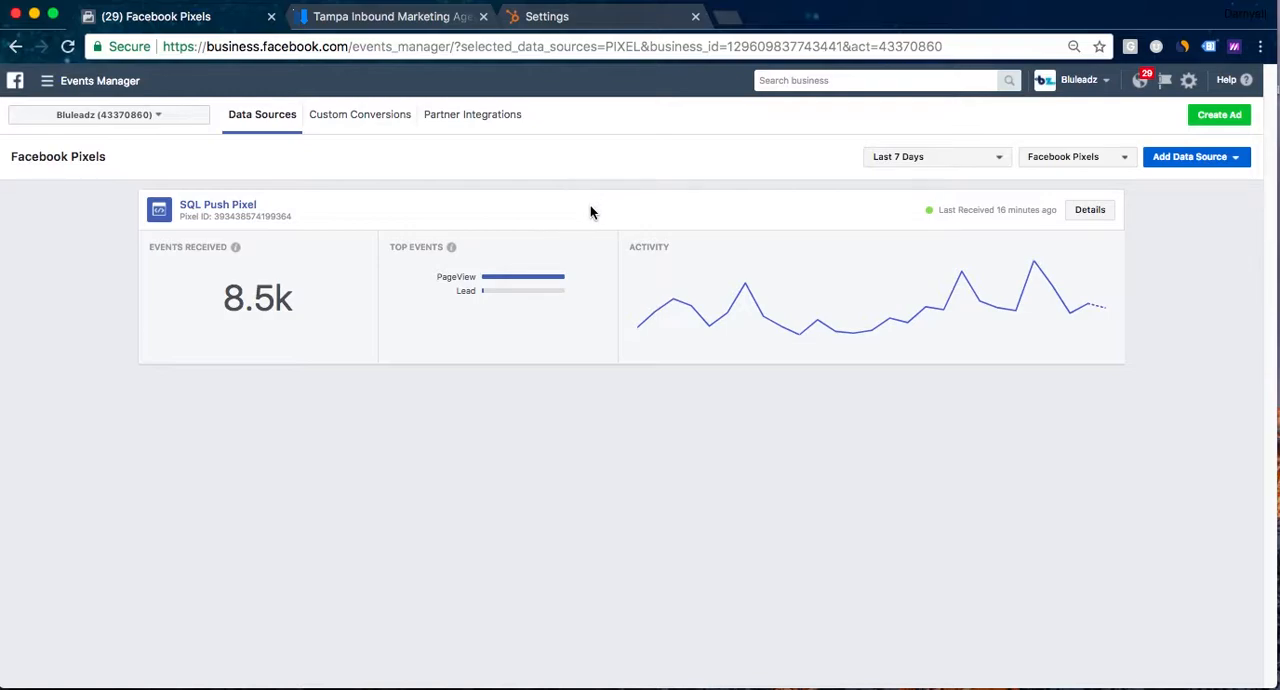
pyautogui.moveTo(1044, 224)
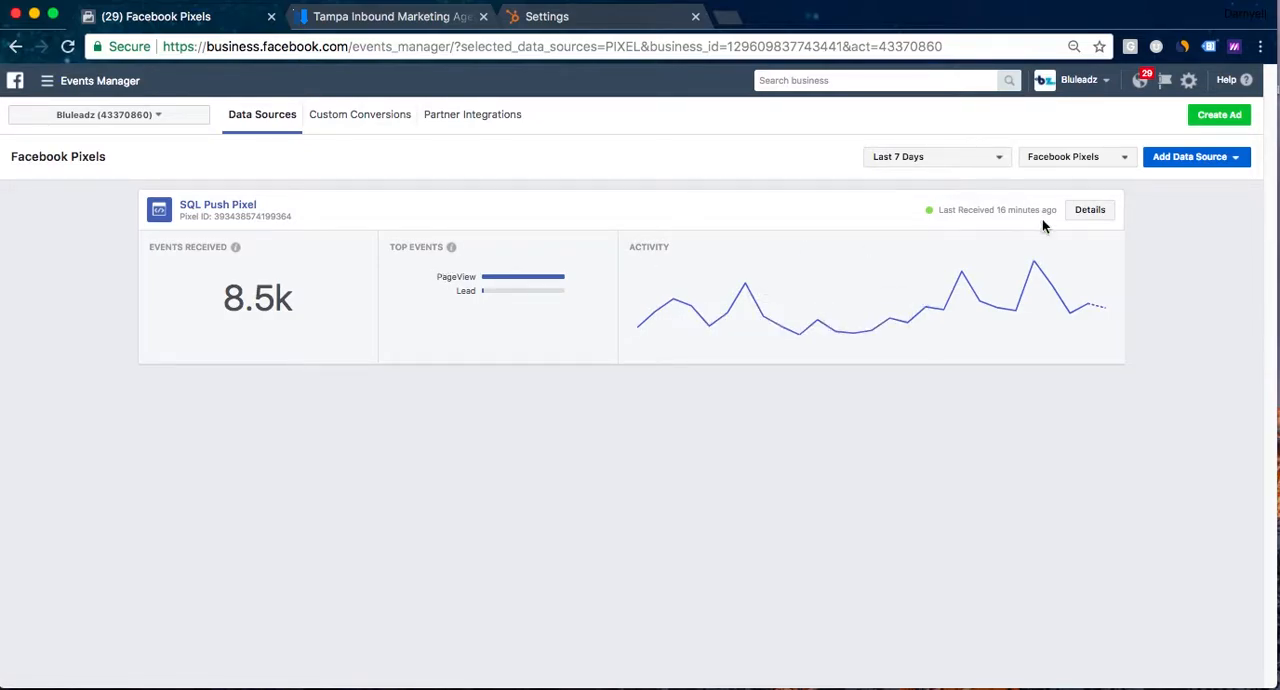
pyautogui.moveTo(398, 224)
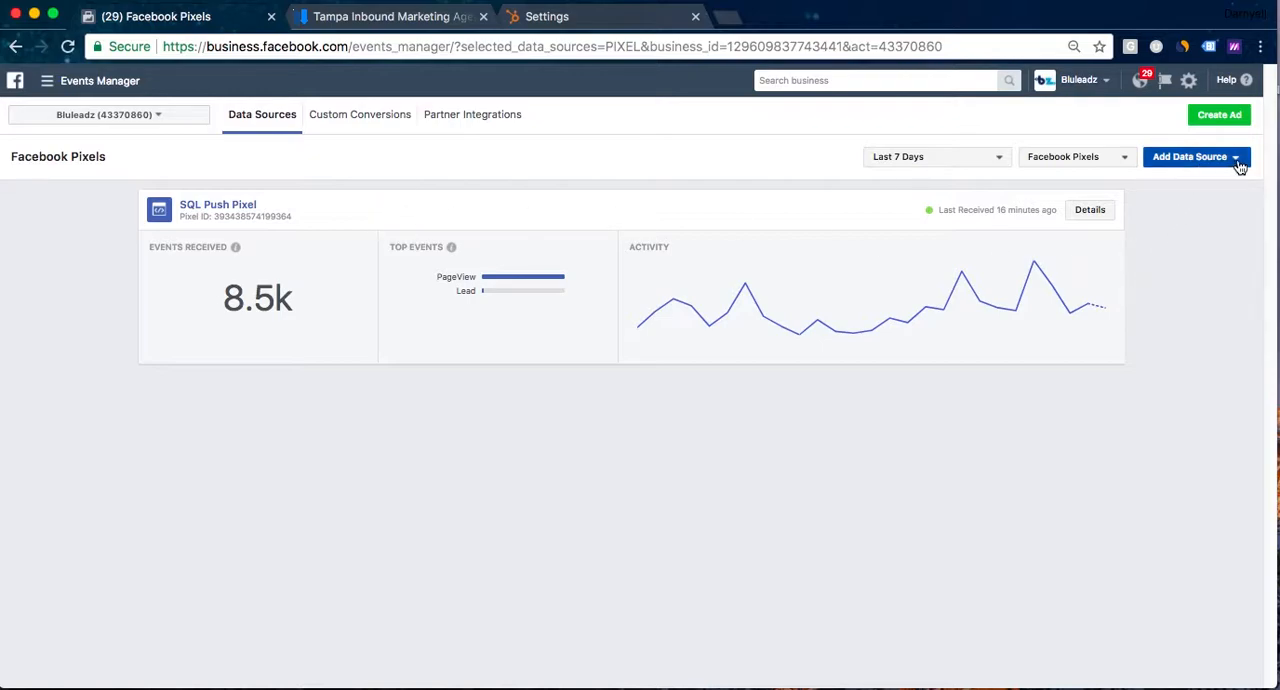
pyautogui.click(1196, 156)
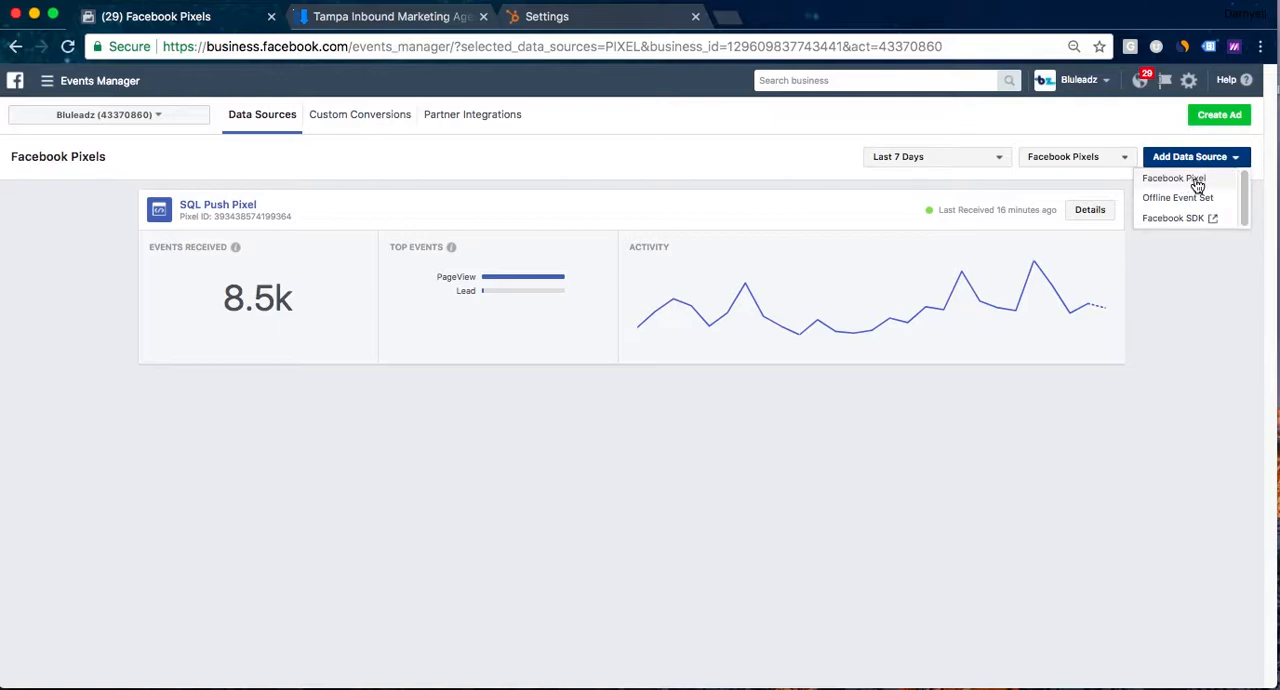
pyautogui.click(1172, 178)
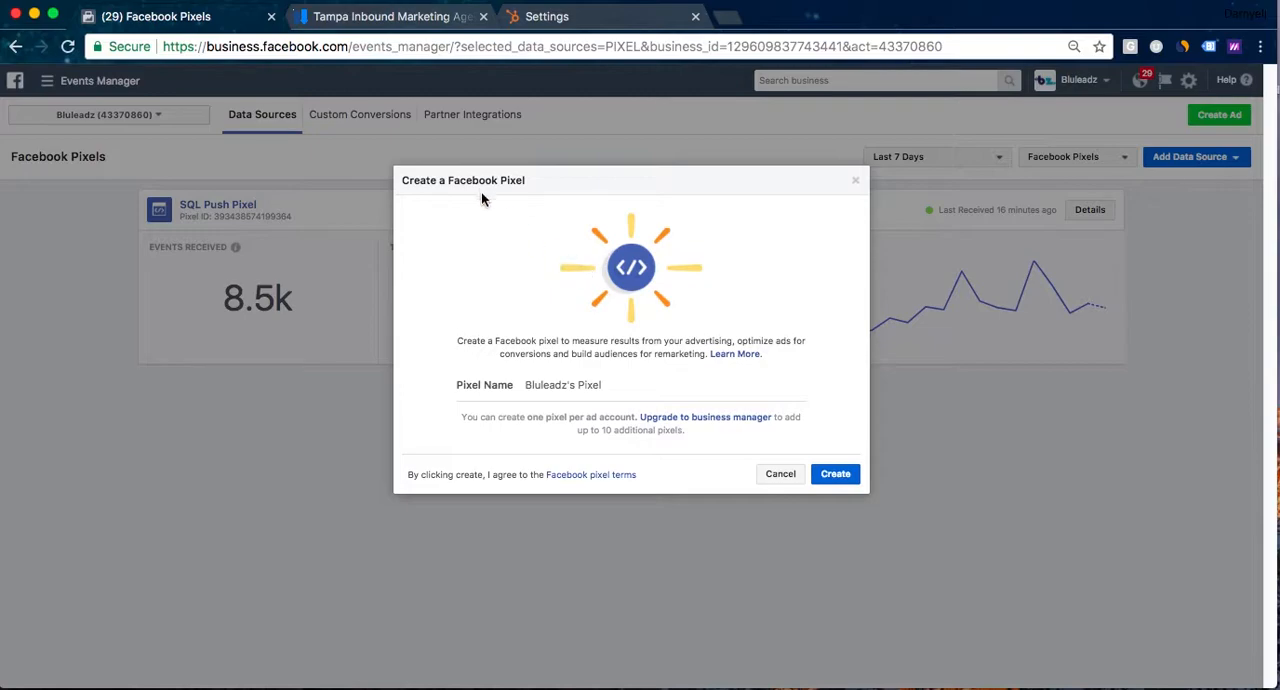
pyautogui.moveTo(878, 640)
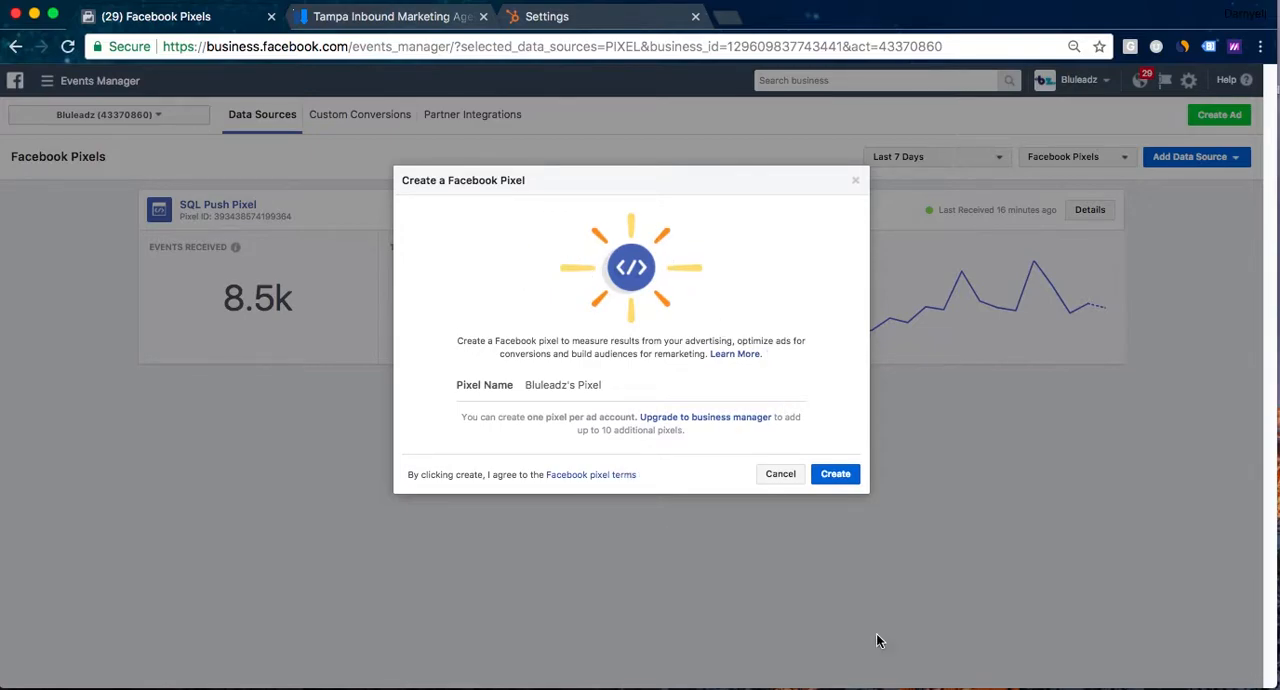
pyautogui.click(836, 472)
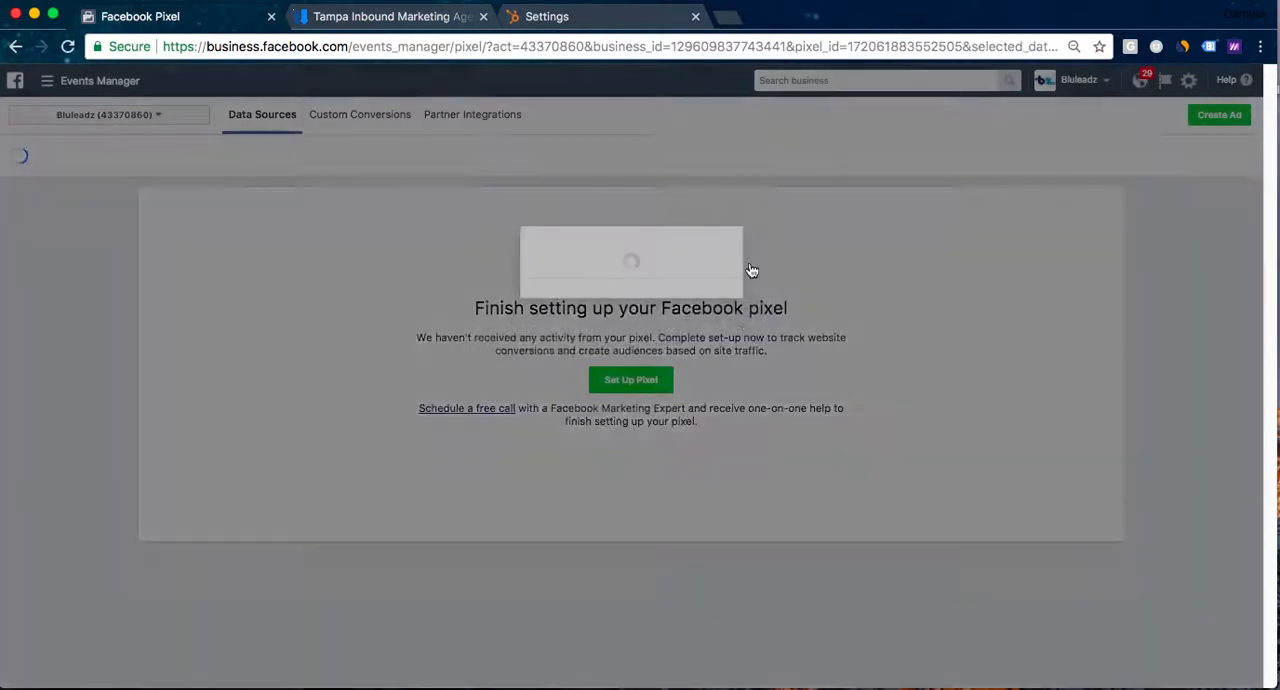
pyautogui.click(630, 380)
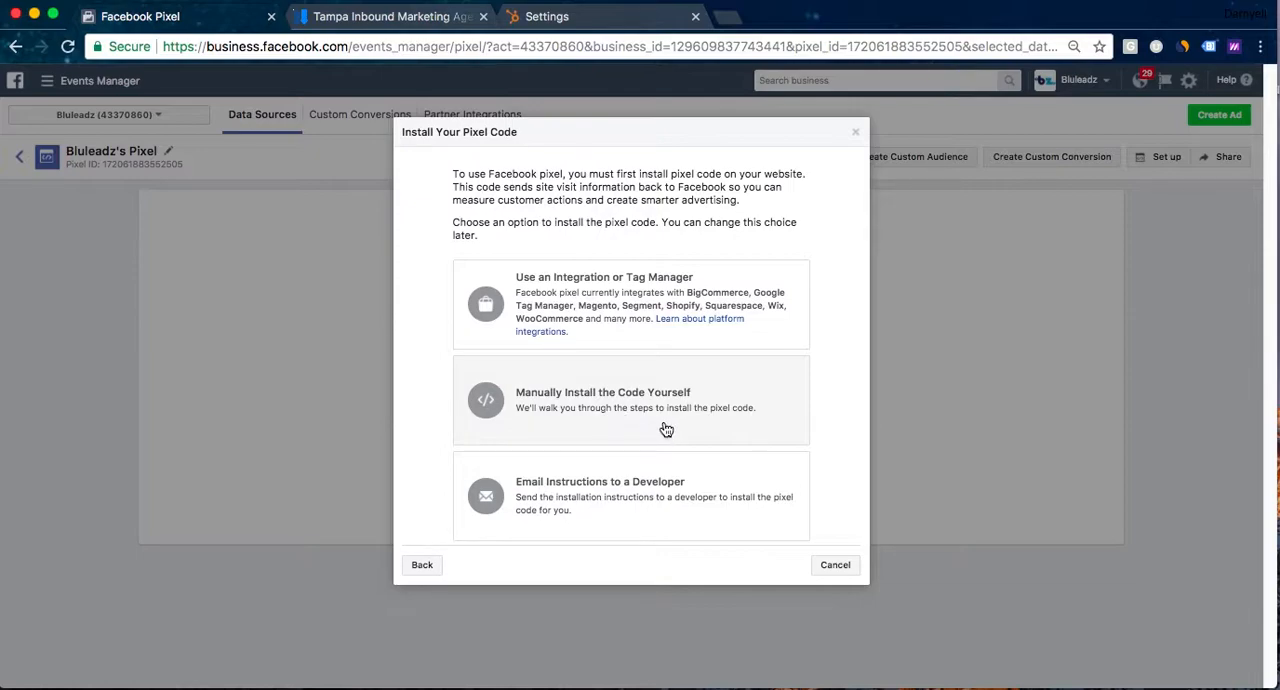
# Choose manual installation and reach the Facebook Pixel base code block in step 2
pyautogui.click(604, 400)
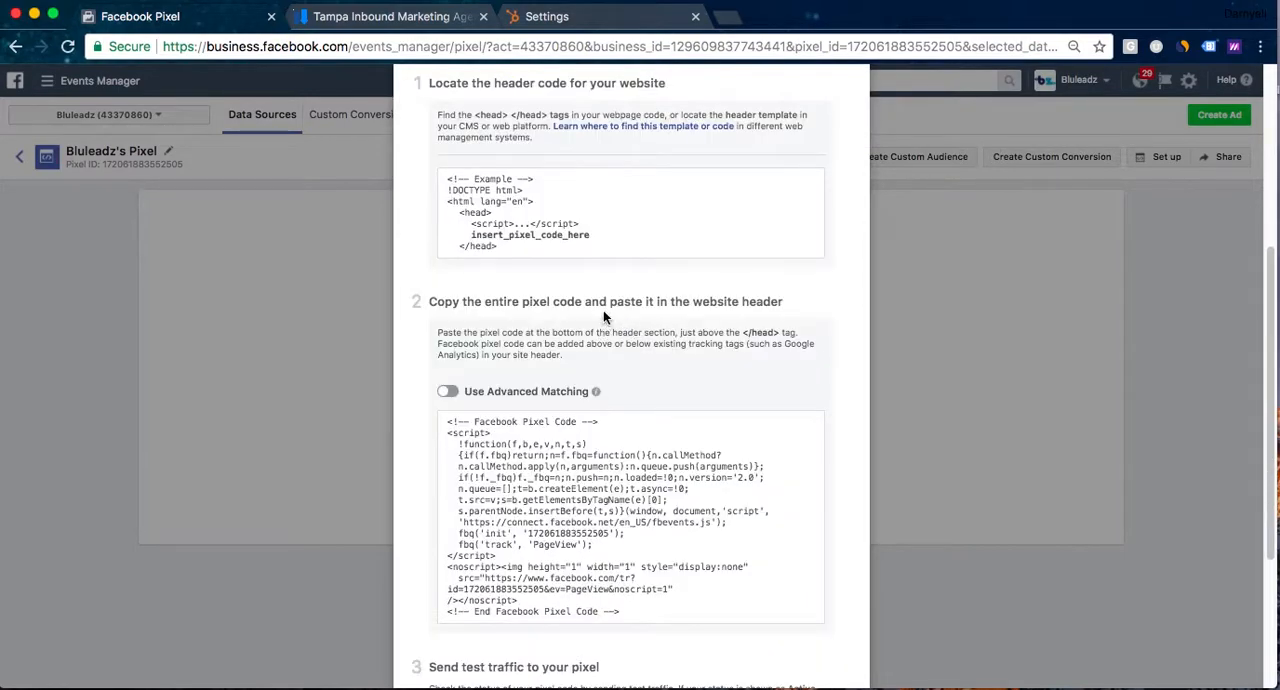
pyautogui.moveTo(588, 102)
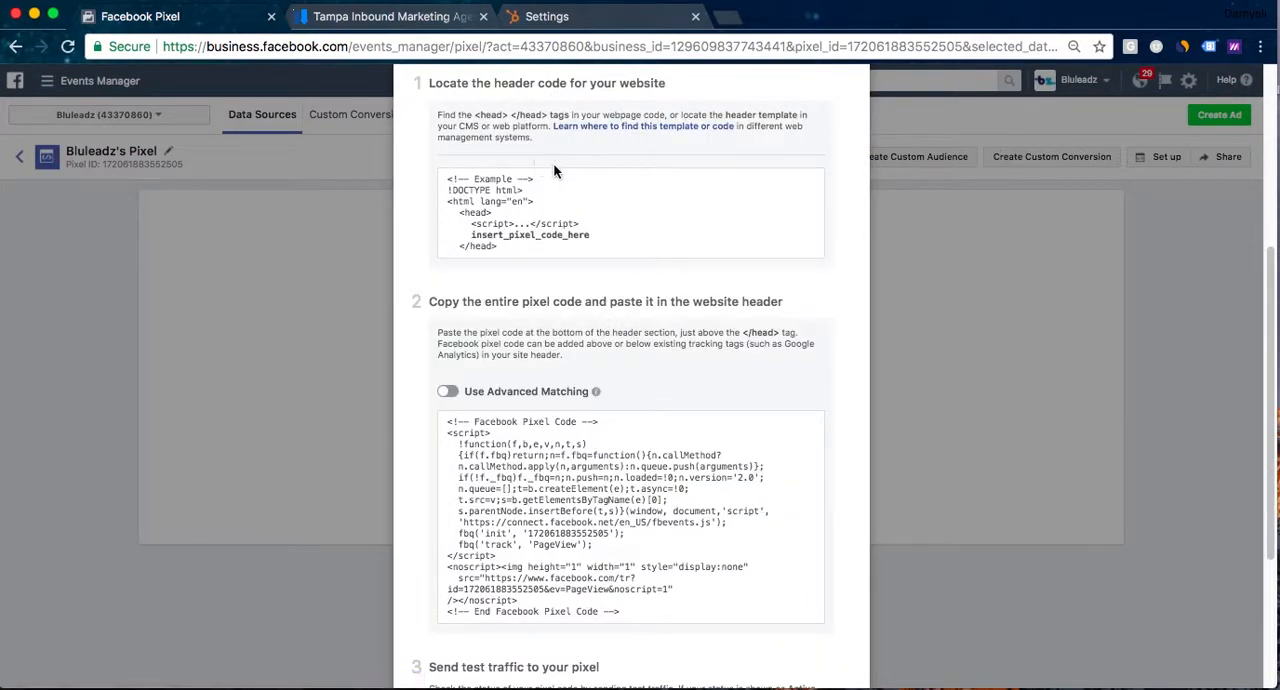
pyautogui.moveTo(490, 222)
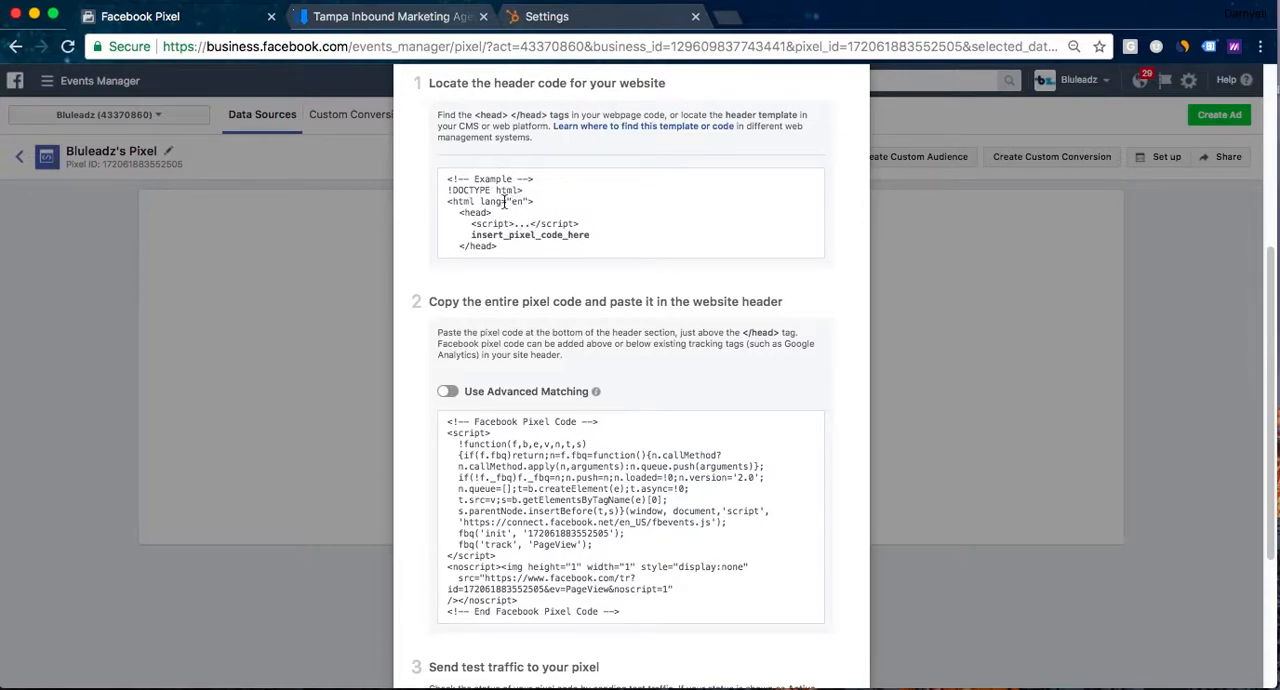
pyautogui.moveTo(600, 368)
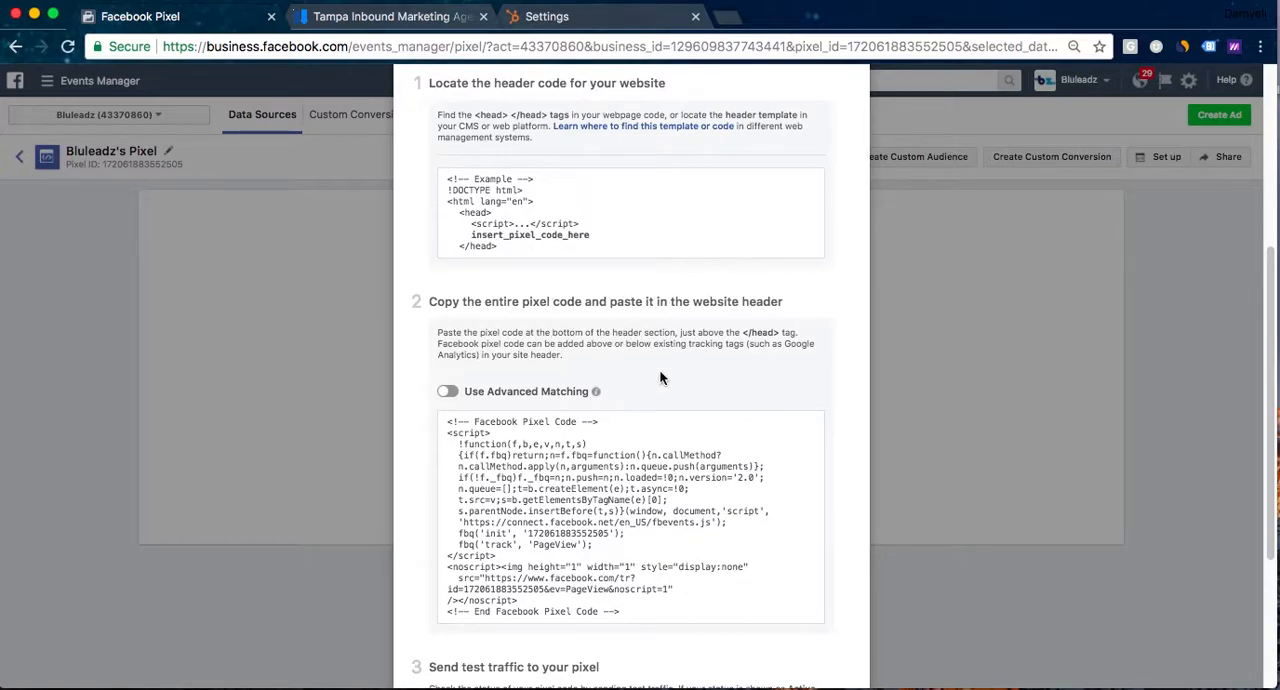
pyautogui.moveTo(688, 370)
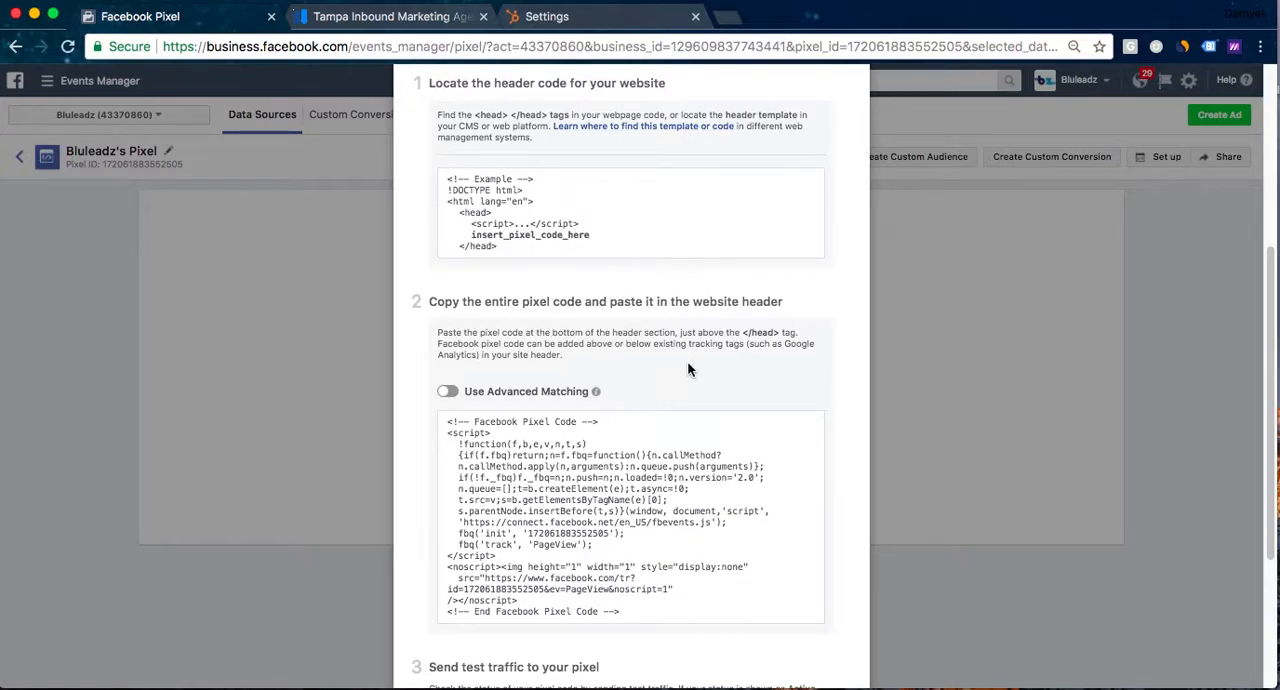
pyautogui.scroll(-3)
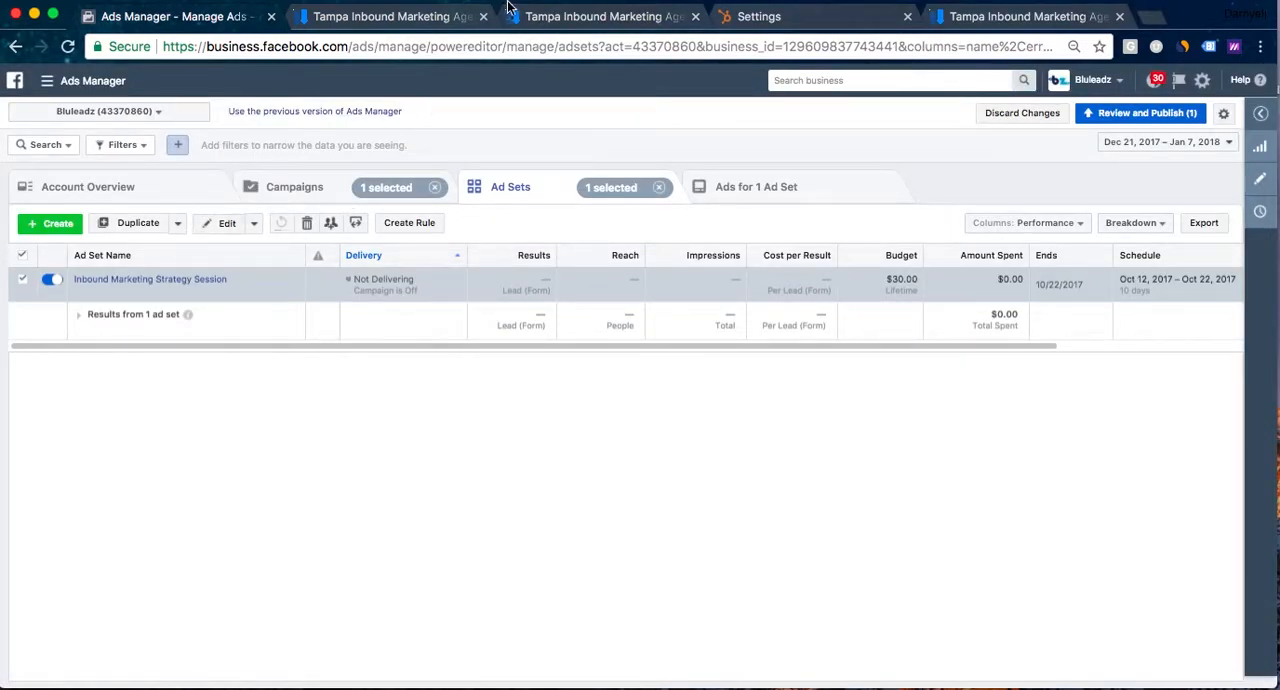
# Paste the pixel base code into HubSpot's Site header HTML and return to Events Manager
pyautogui.click(758, 16)
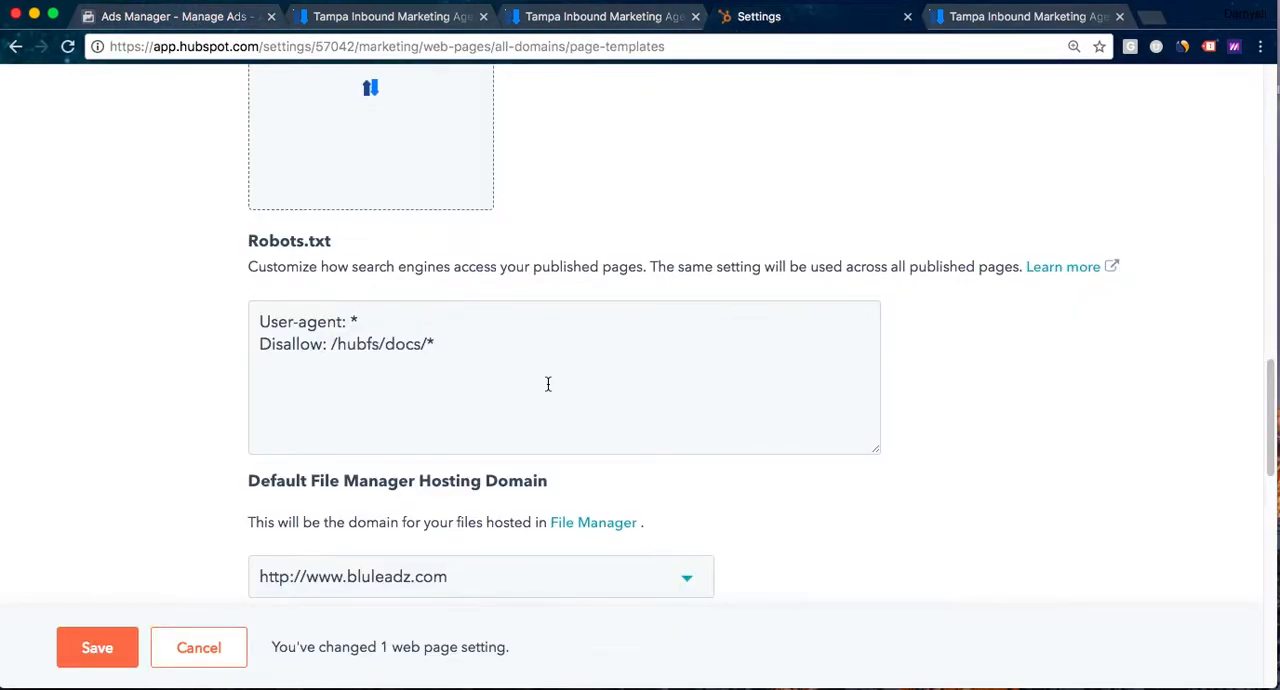
pyautogui.click(384, 86)
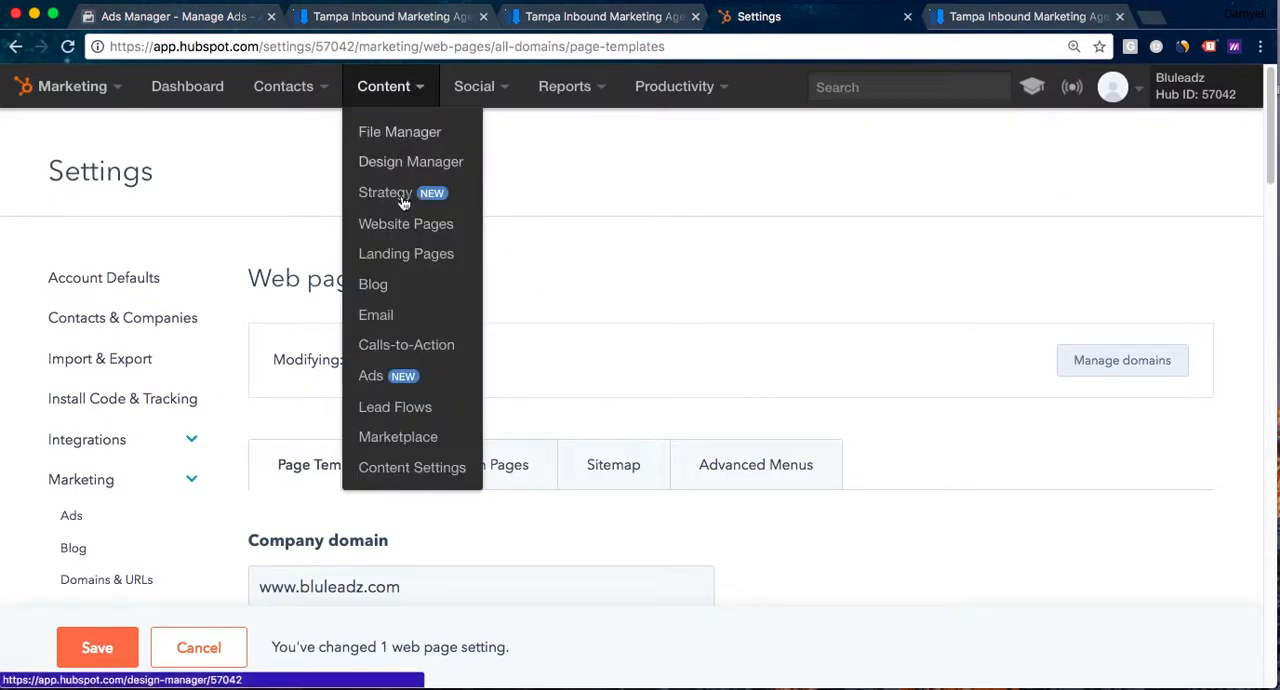
pyautogui.moveTo(412, 468)
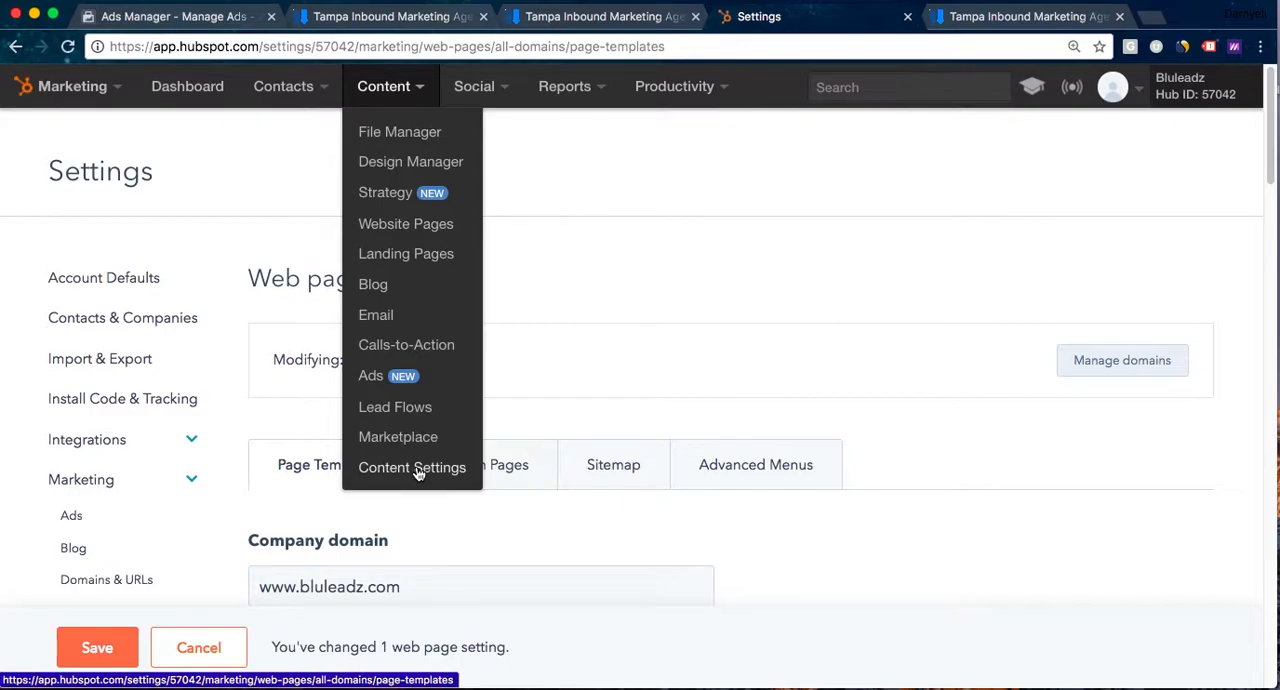
pyautogui.scroll(-3)
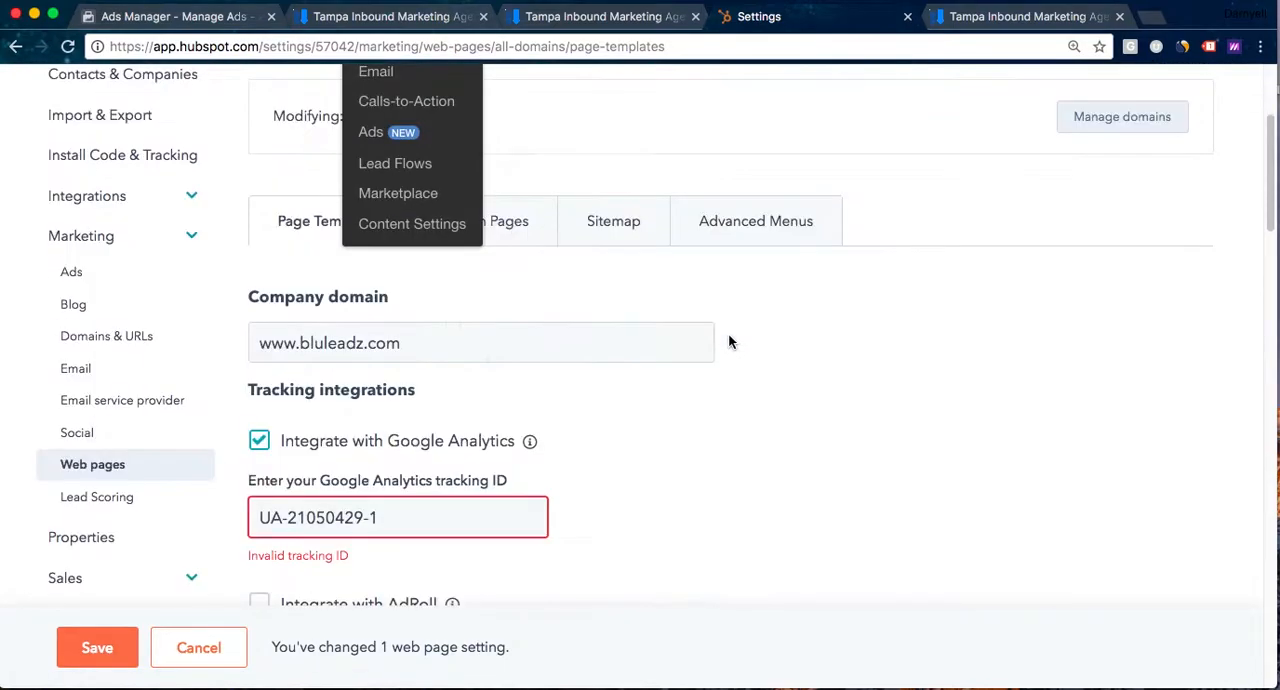
pyautogui.scroll(-3)
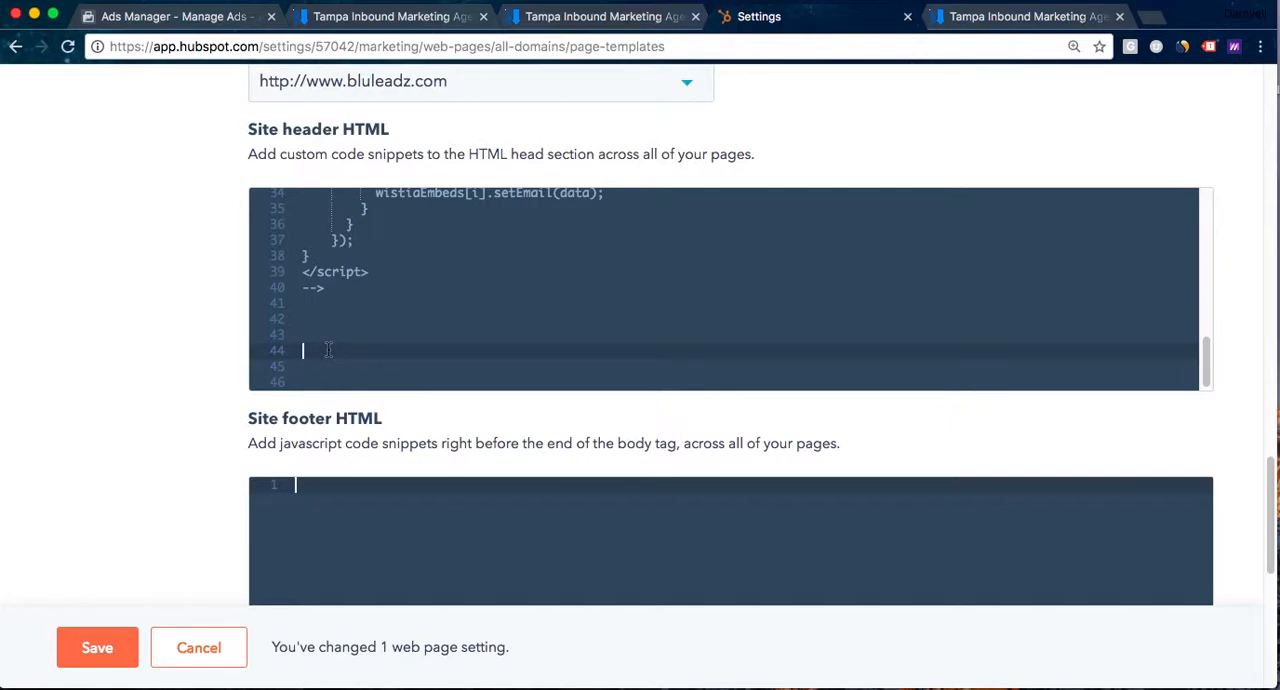
pyautogui.scroll(-3)
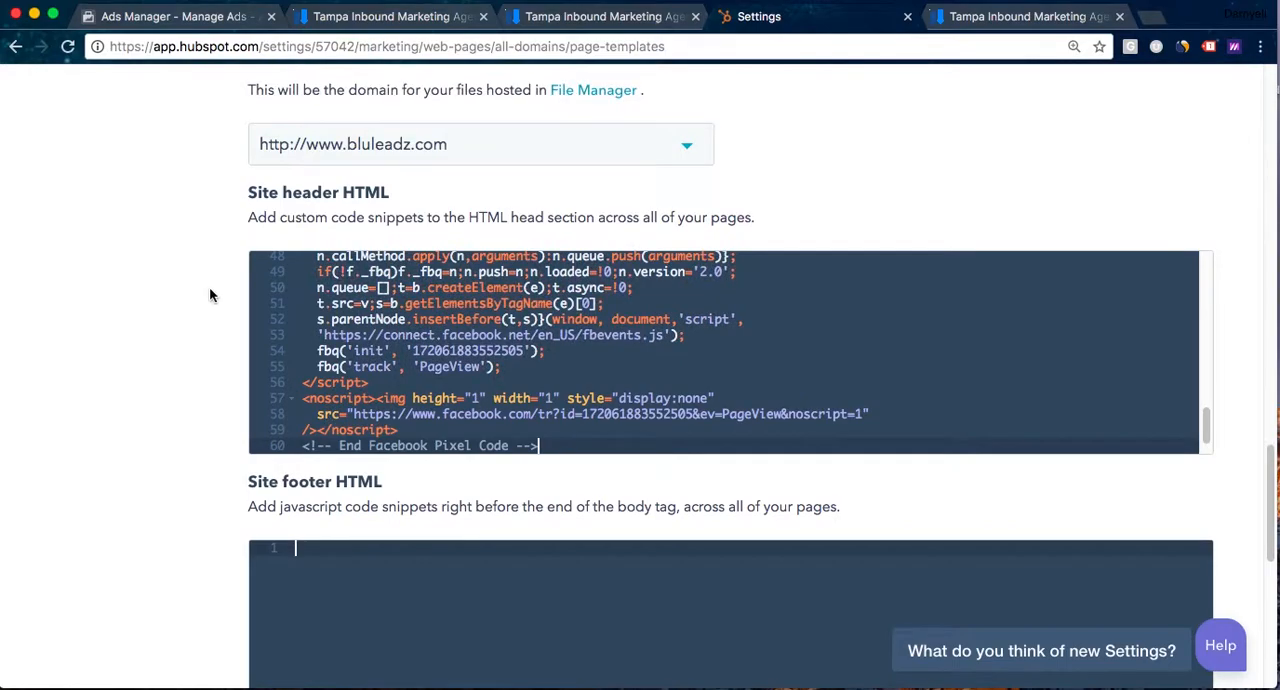
pyautogui.moveTo(1100, 178)
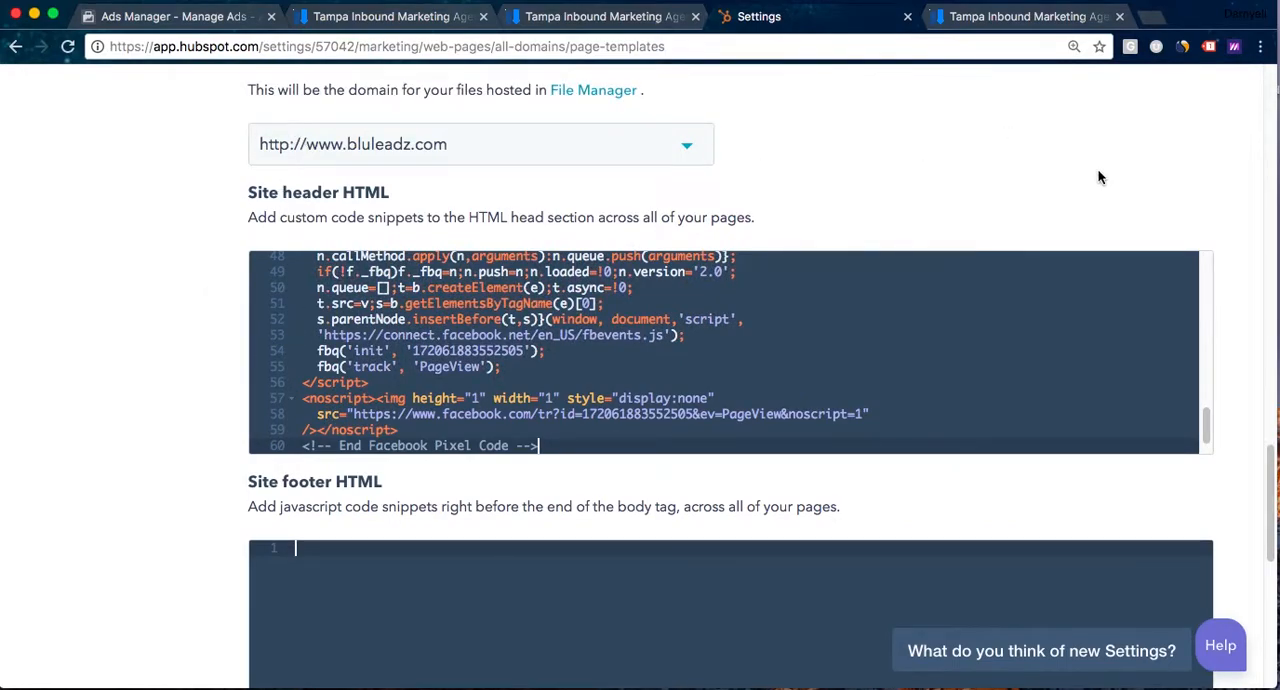
pyautogui.click(140, 16)
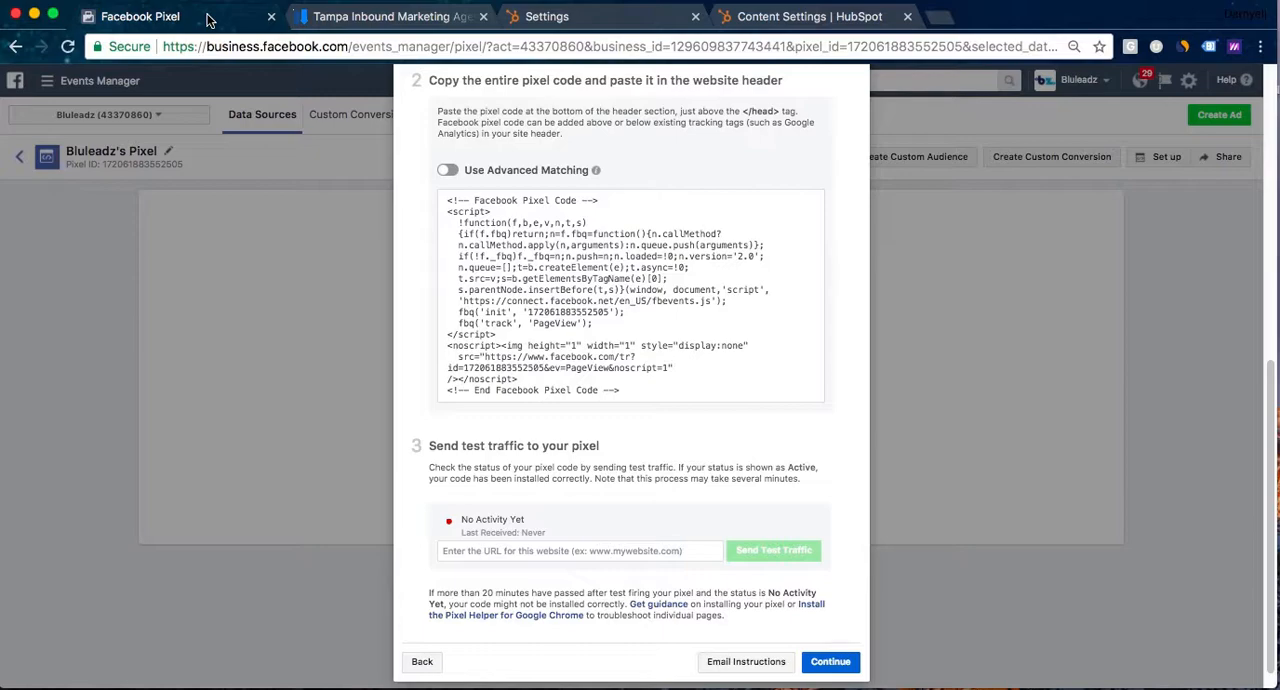
pyautogui.scroll(-3)
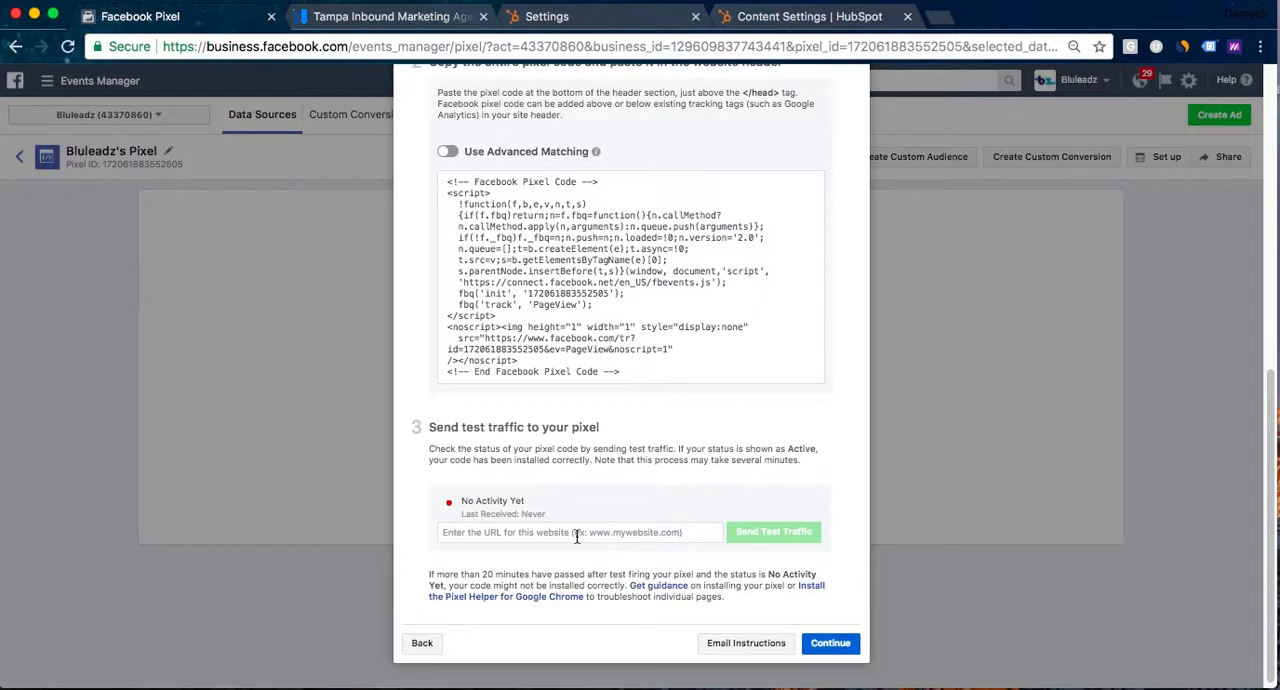
pyautogui.moveTo(536, 488)
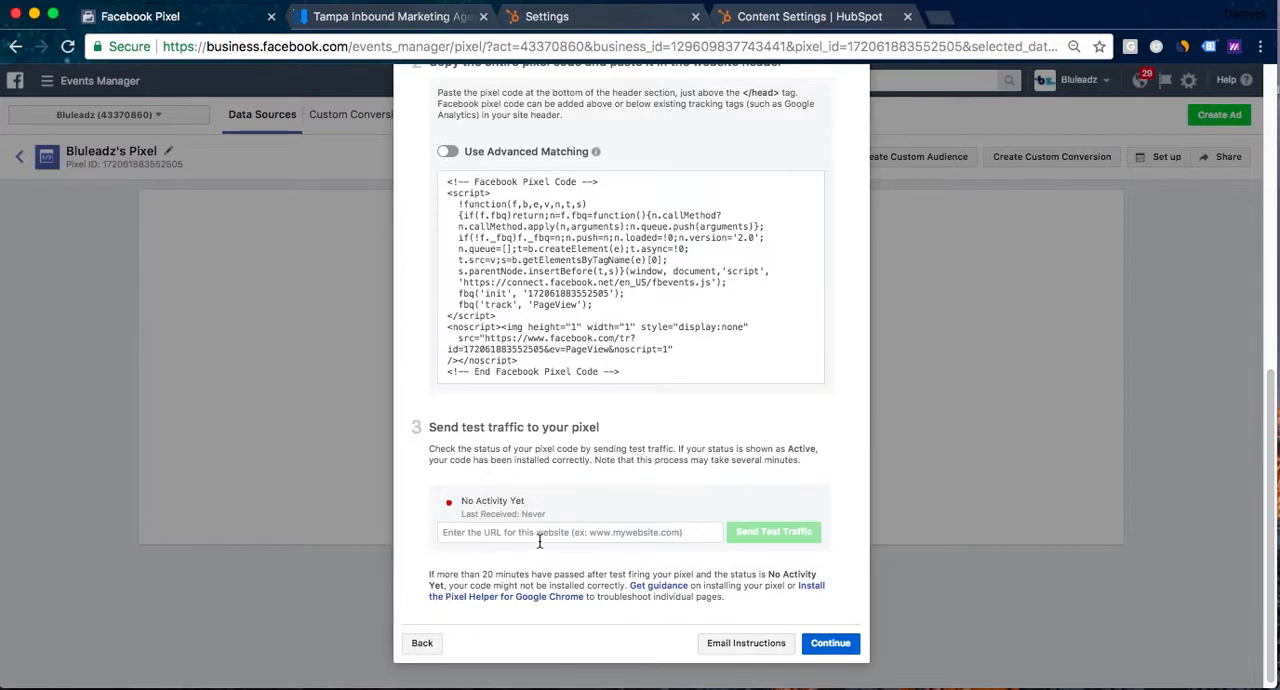
pyautogui.rightClick(578, 532)
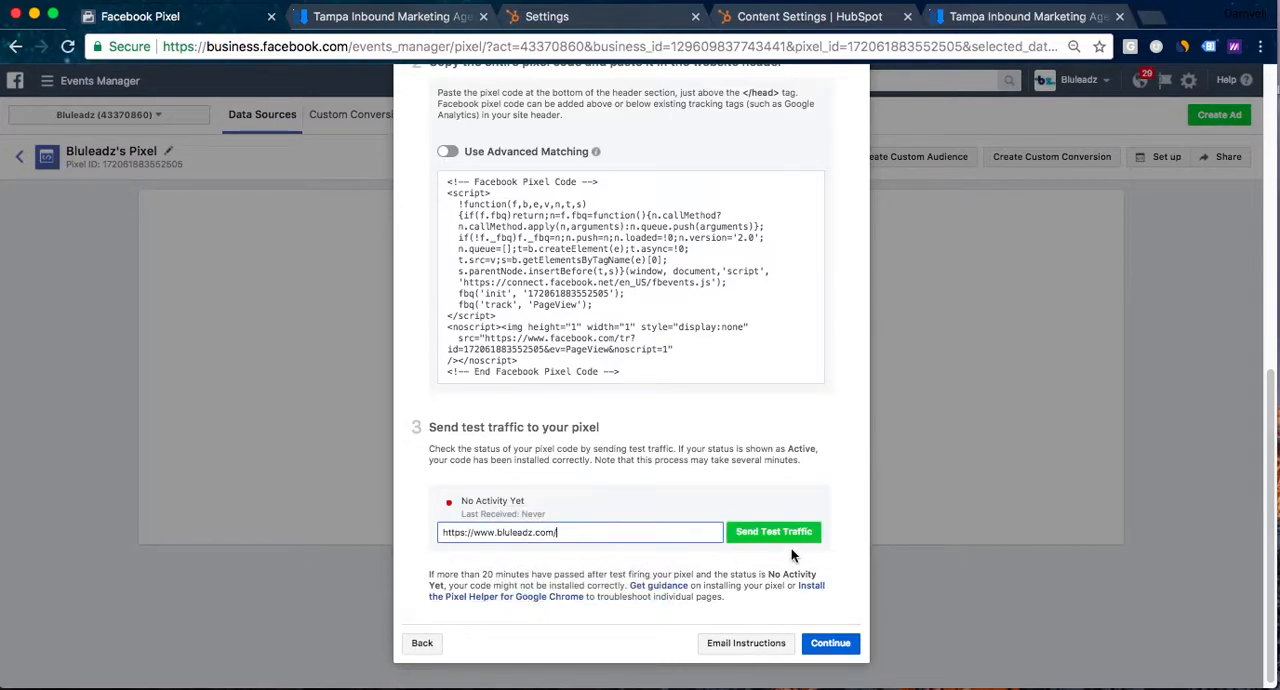
pyautogui.click(772, 532)
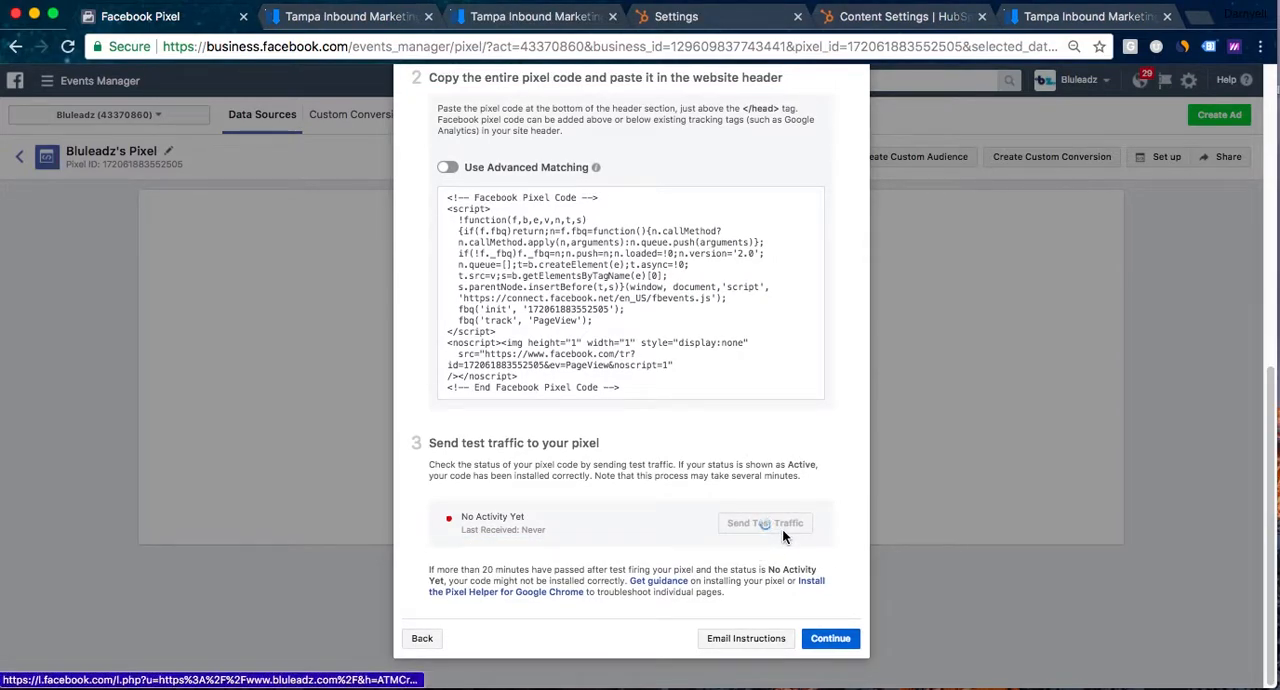
pyautogui.click(764, 524)
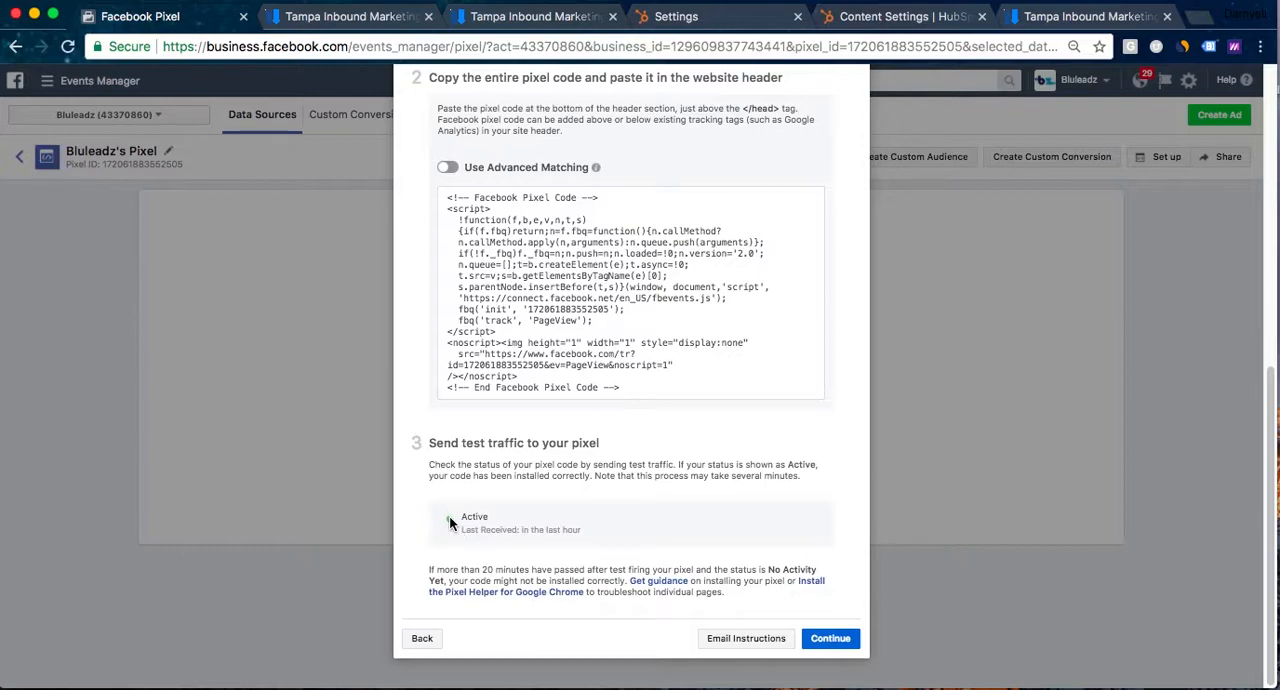
pyautogui.moveTo(656, 544)
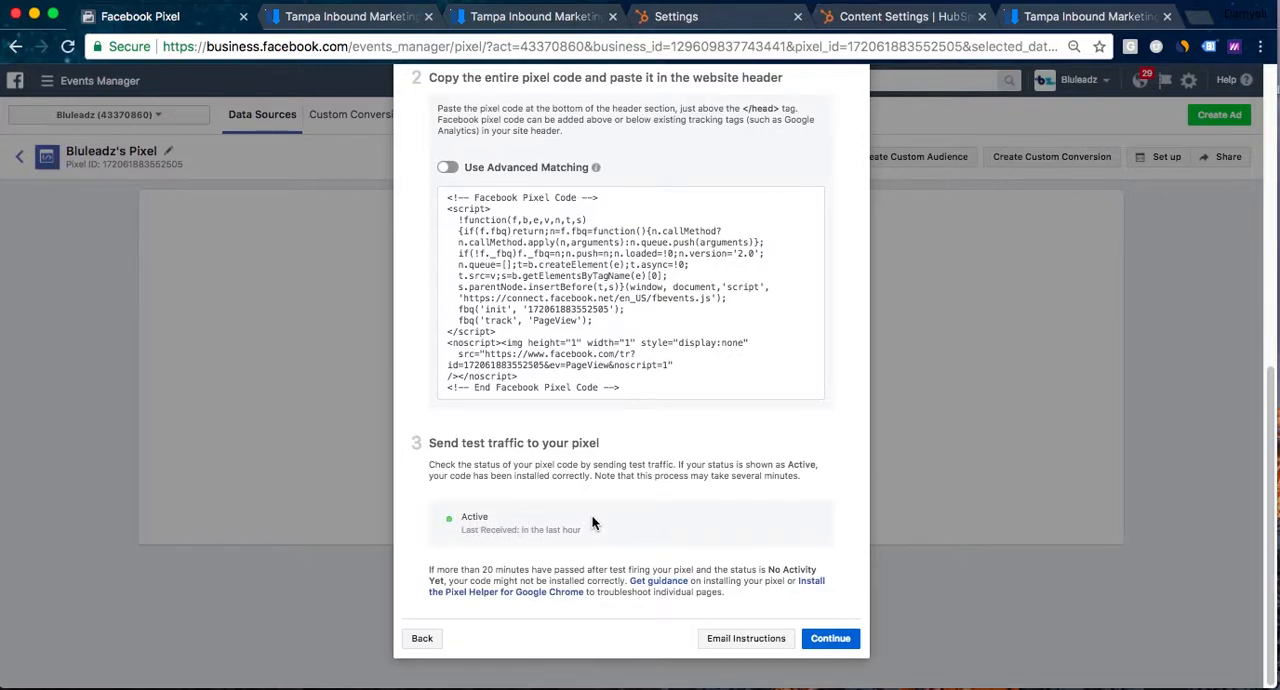
pyautogui.moveTo(544, 512)
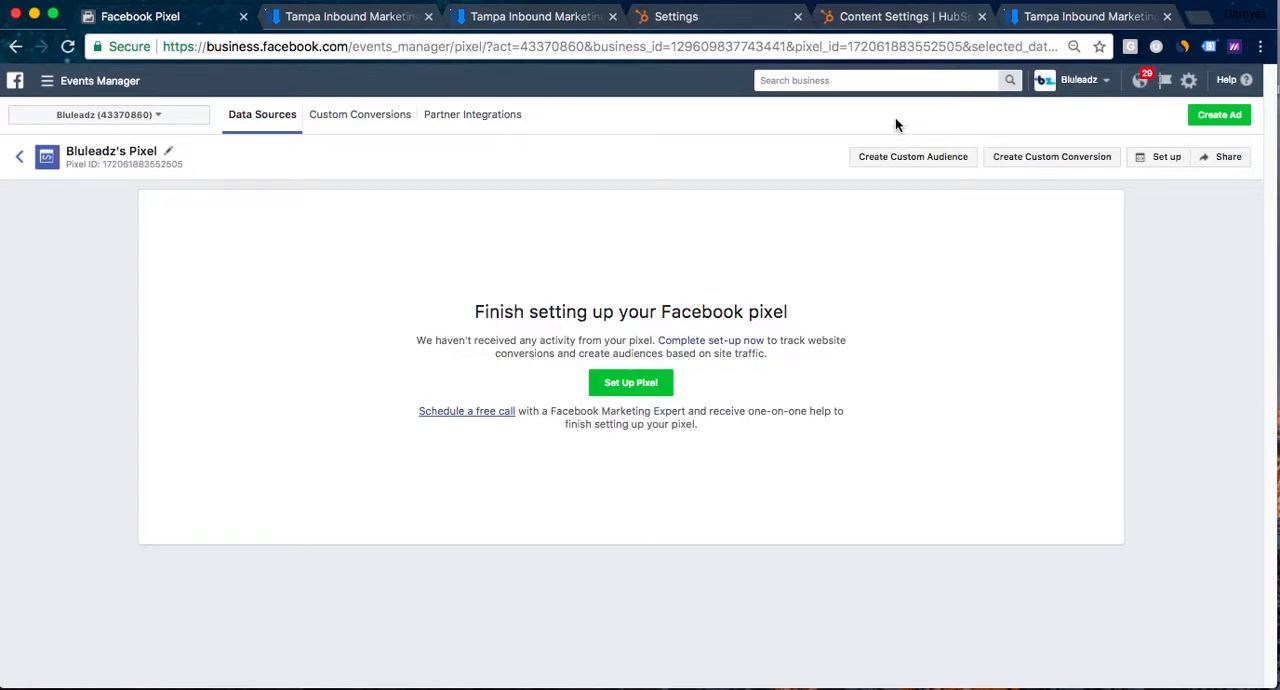
pyautogui.click(912, 156)
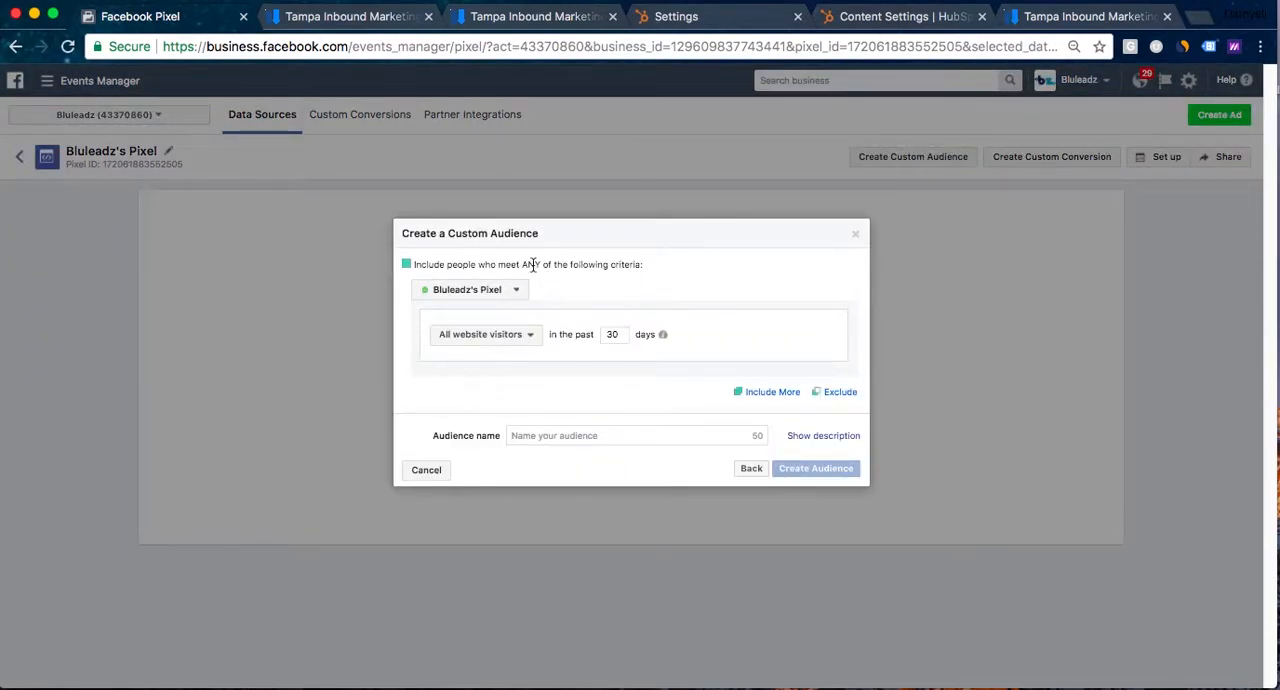
pyautogui.moveTo(558, 288)
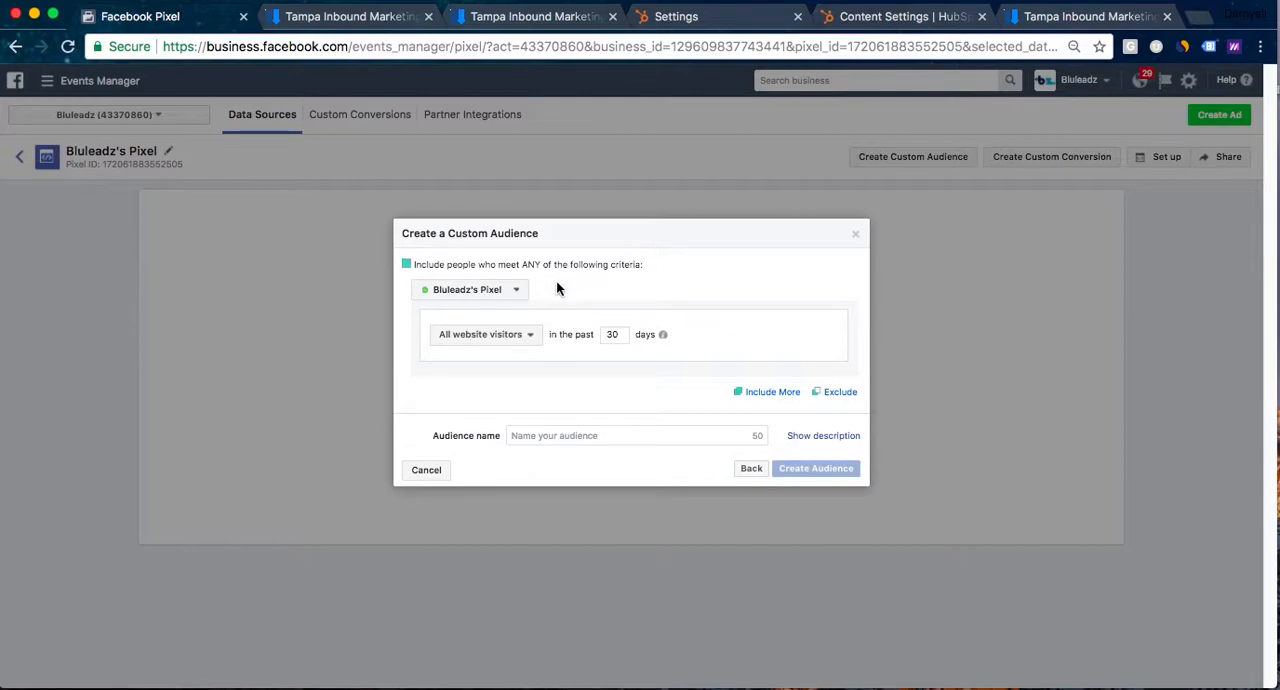
pyautogui.moveTo(524, 352)
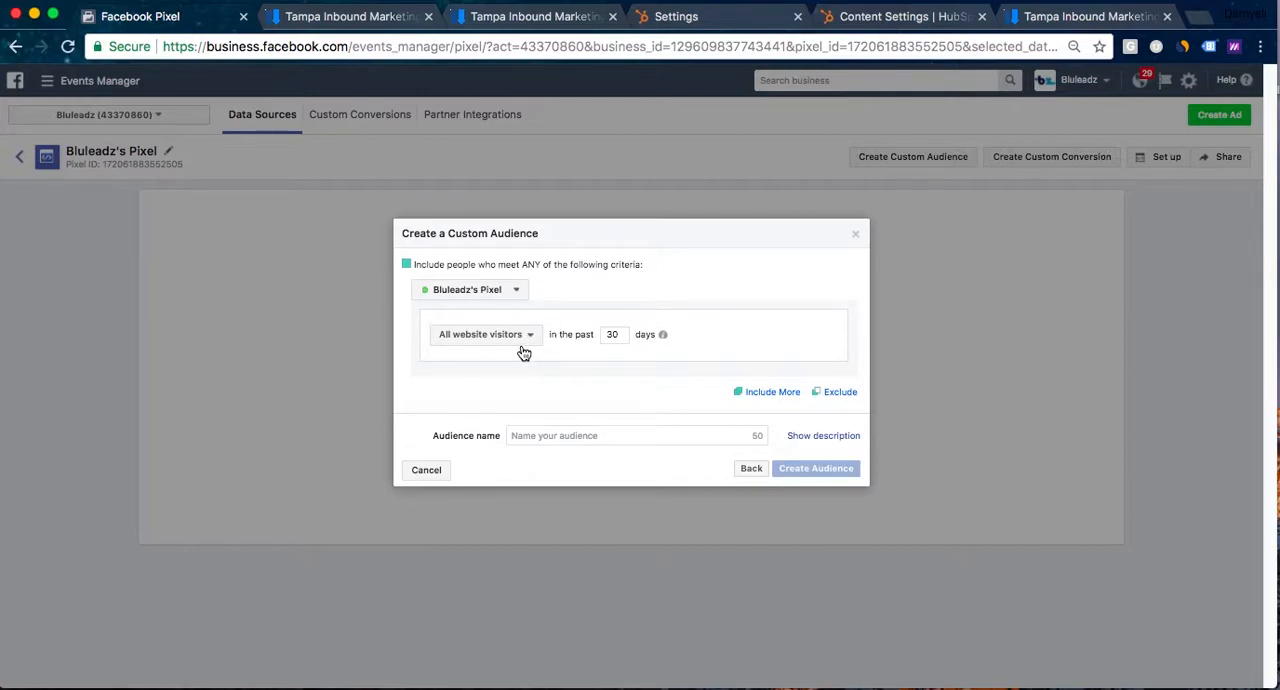
pyautogui.moveTo(618, 354)
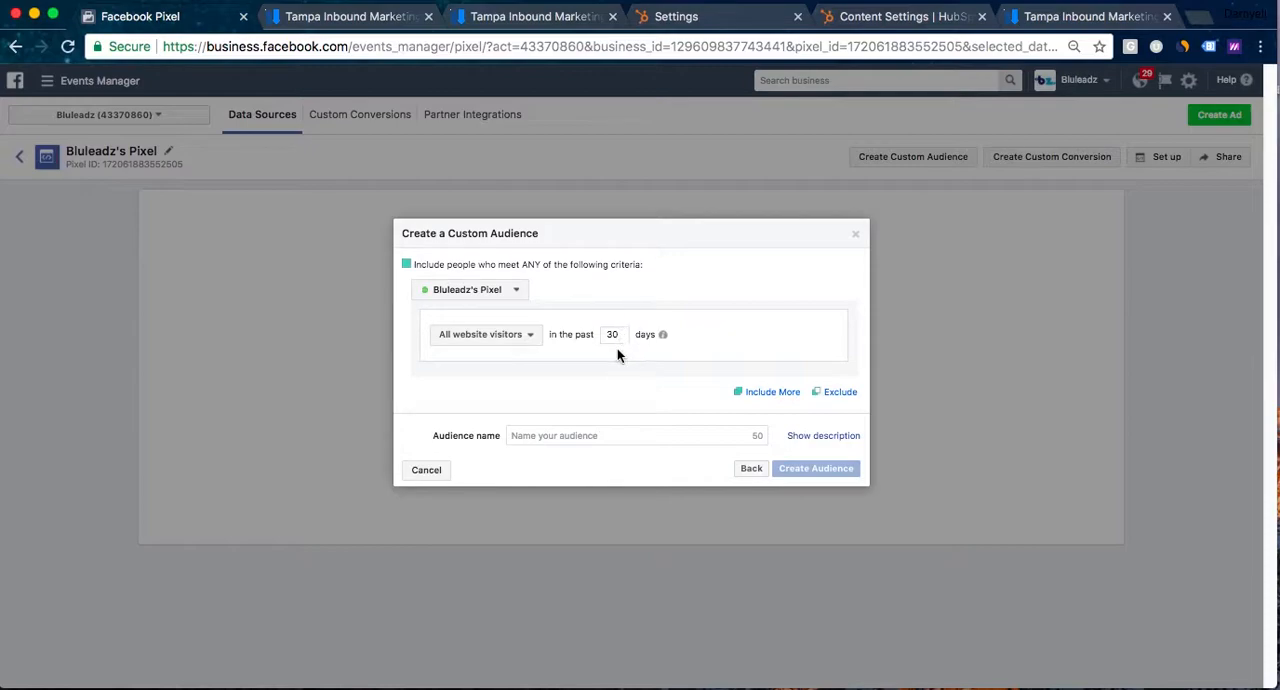
pyautogui.moveTo(662, 334)
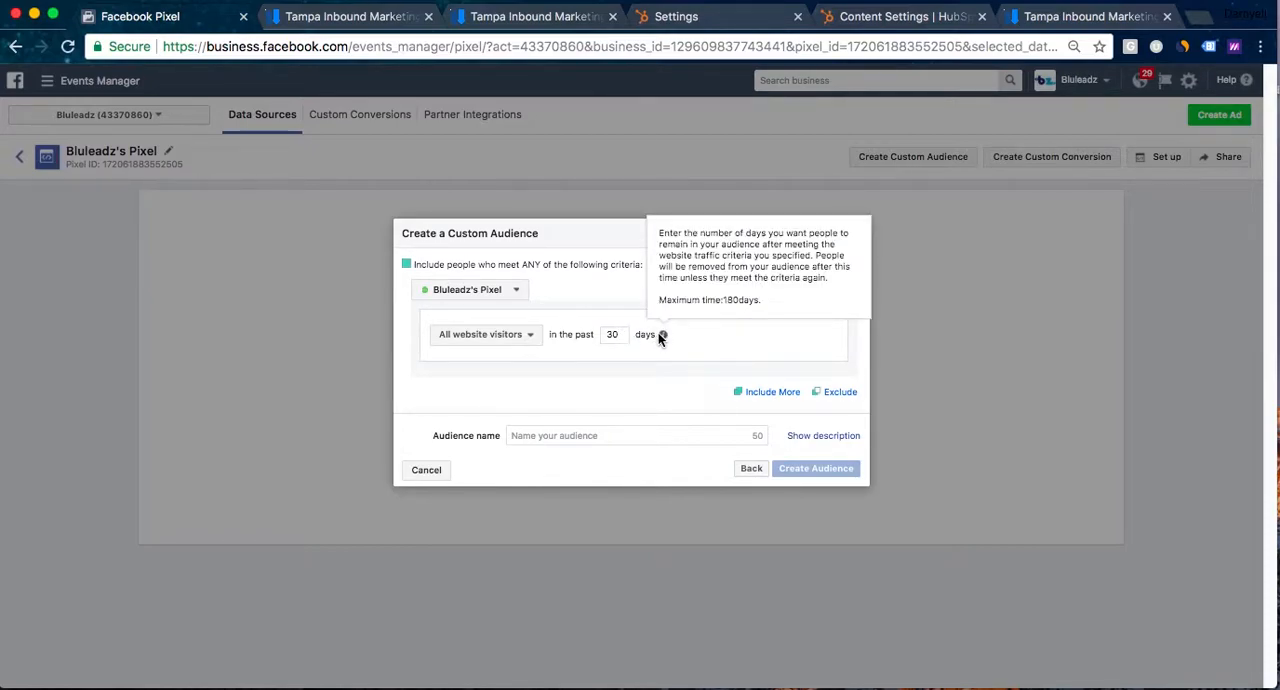
pyautogui.moveTo(562, 350)
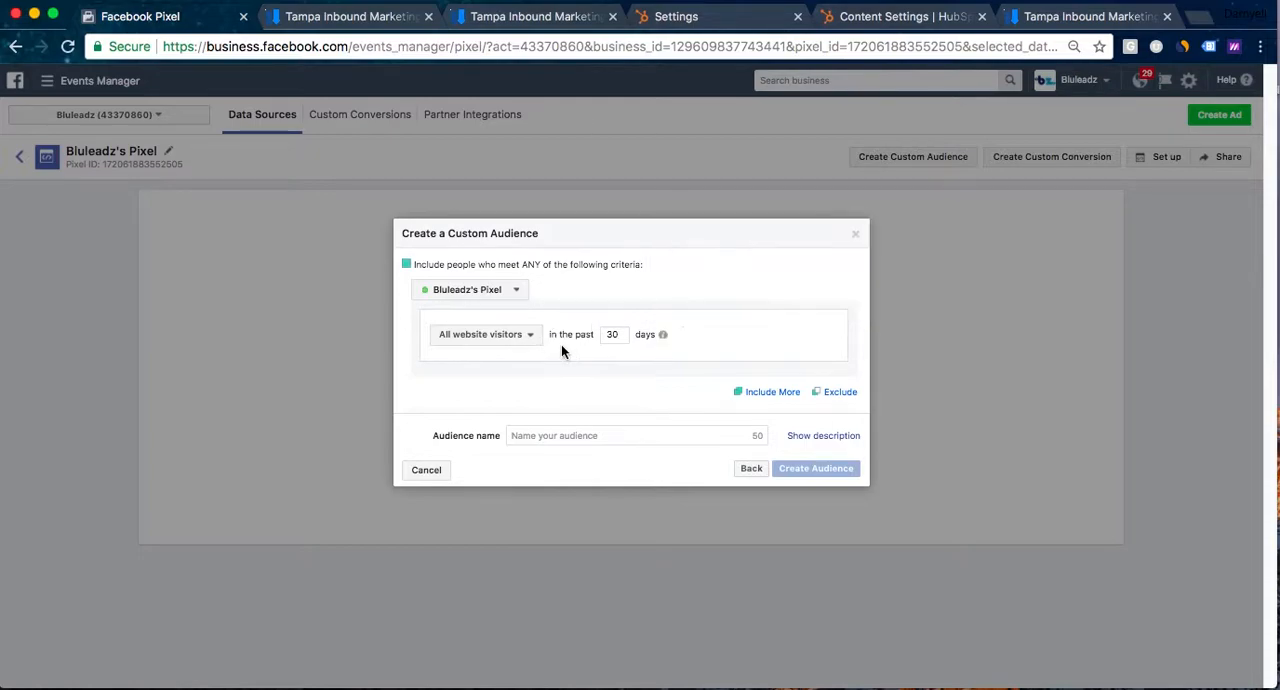
pyautogui.moveTo(612, 348)
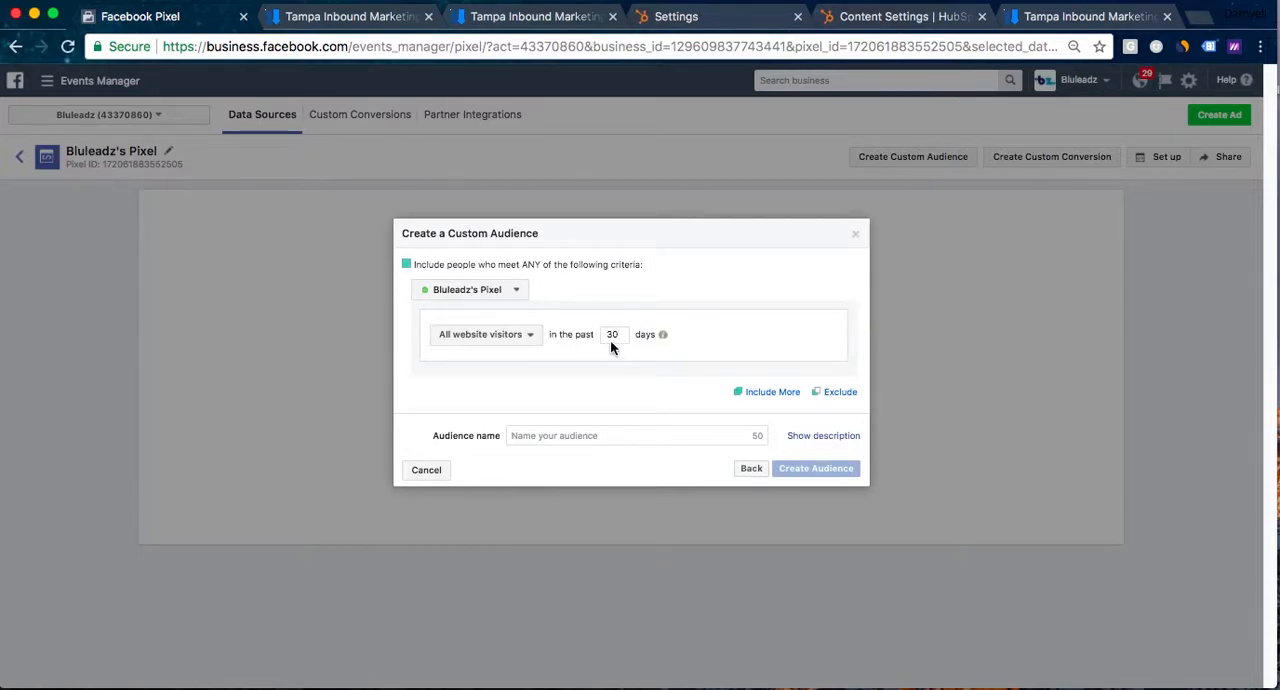
pyautogui.click(636, 436)
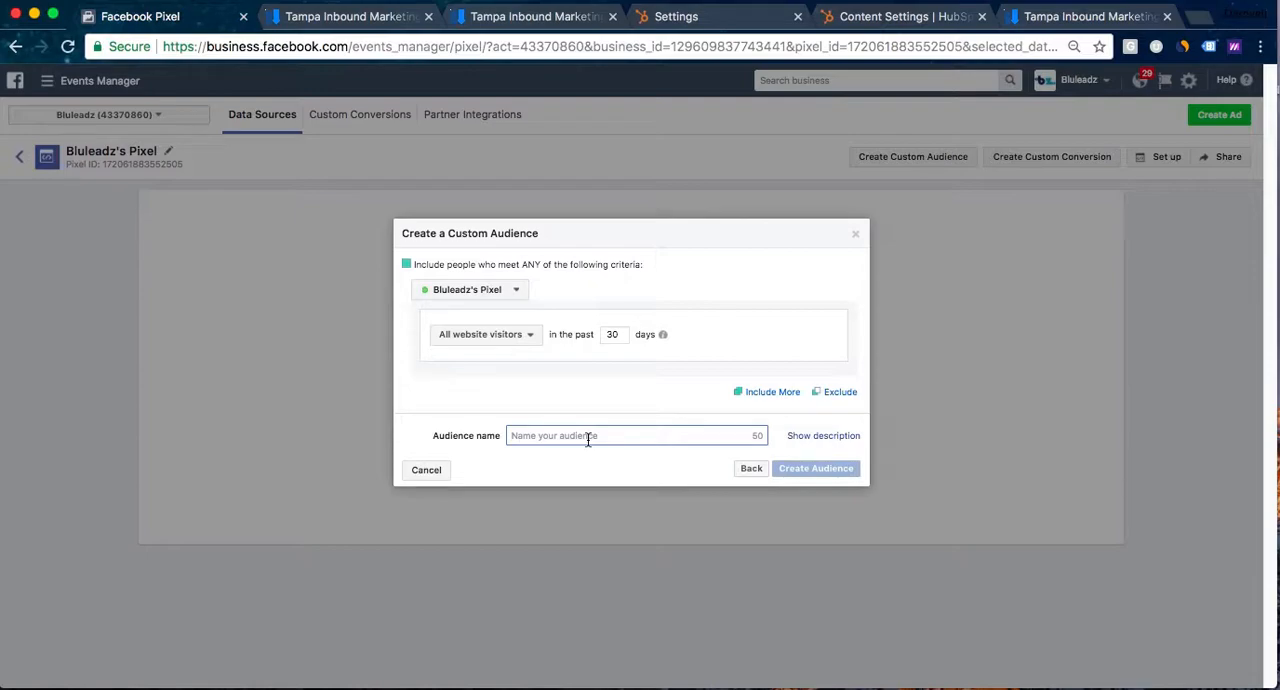
pyautogui.write('All website Visitors')
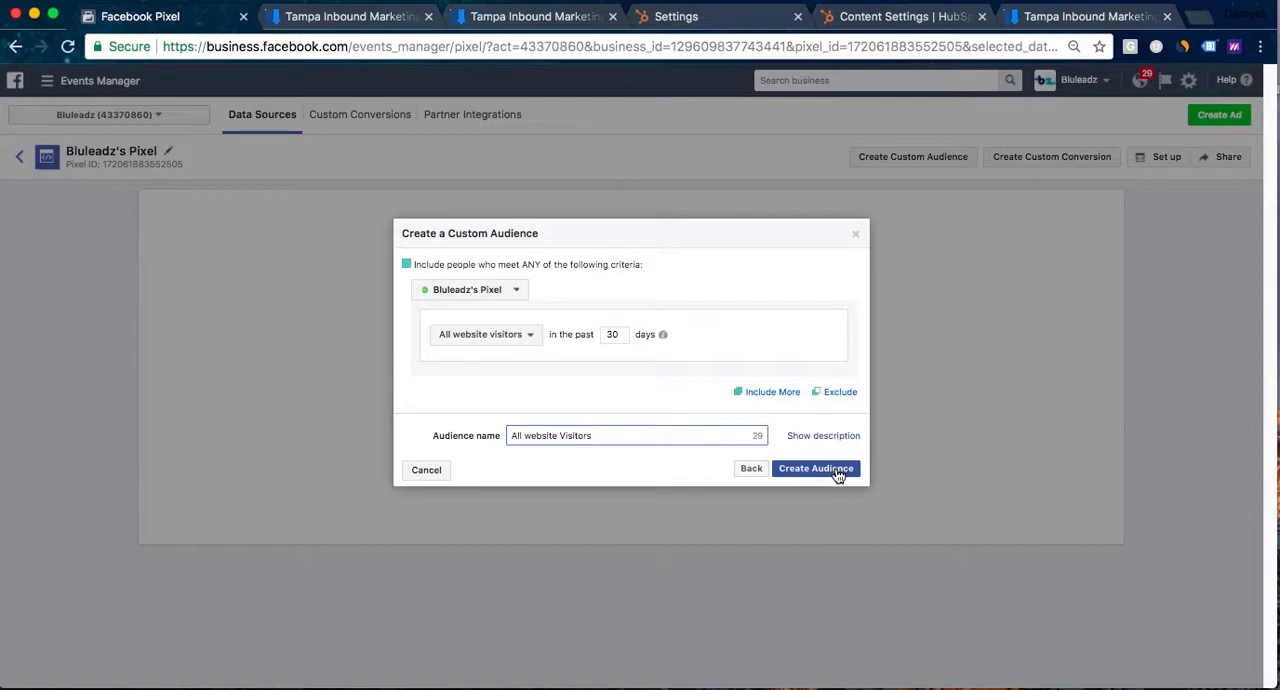
pyautogui.click(816, 468)
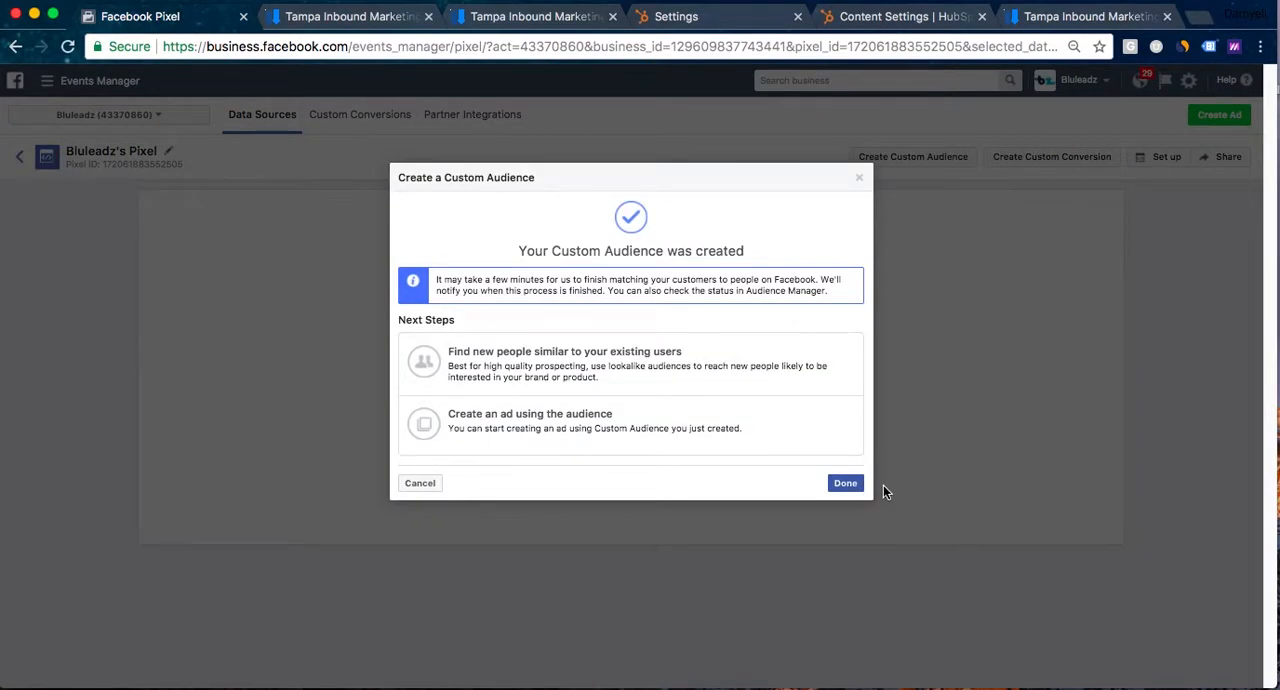
# Dismiss the audience confirmation and return to the Ads Manager campaign list
pyautogui.click(844, 482)
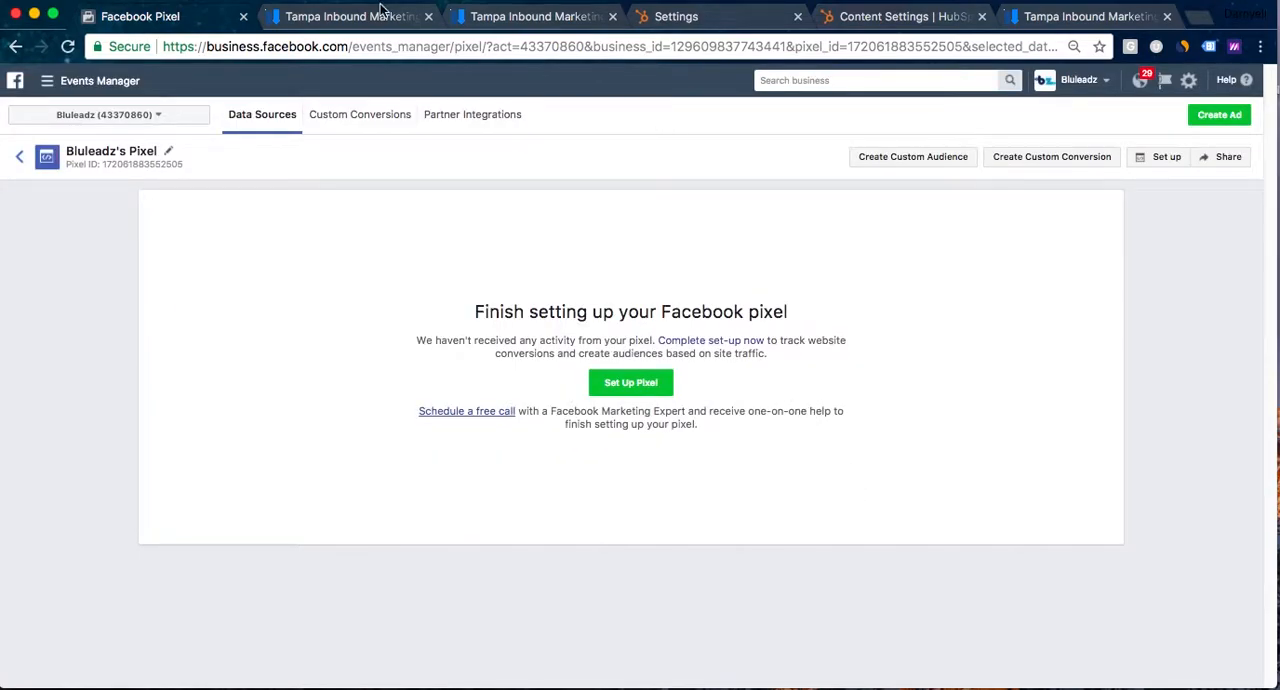
pyautogui.click(46, 80)
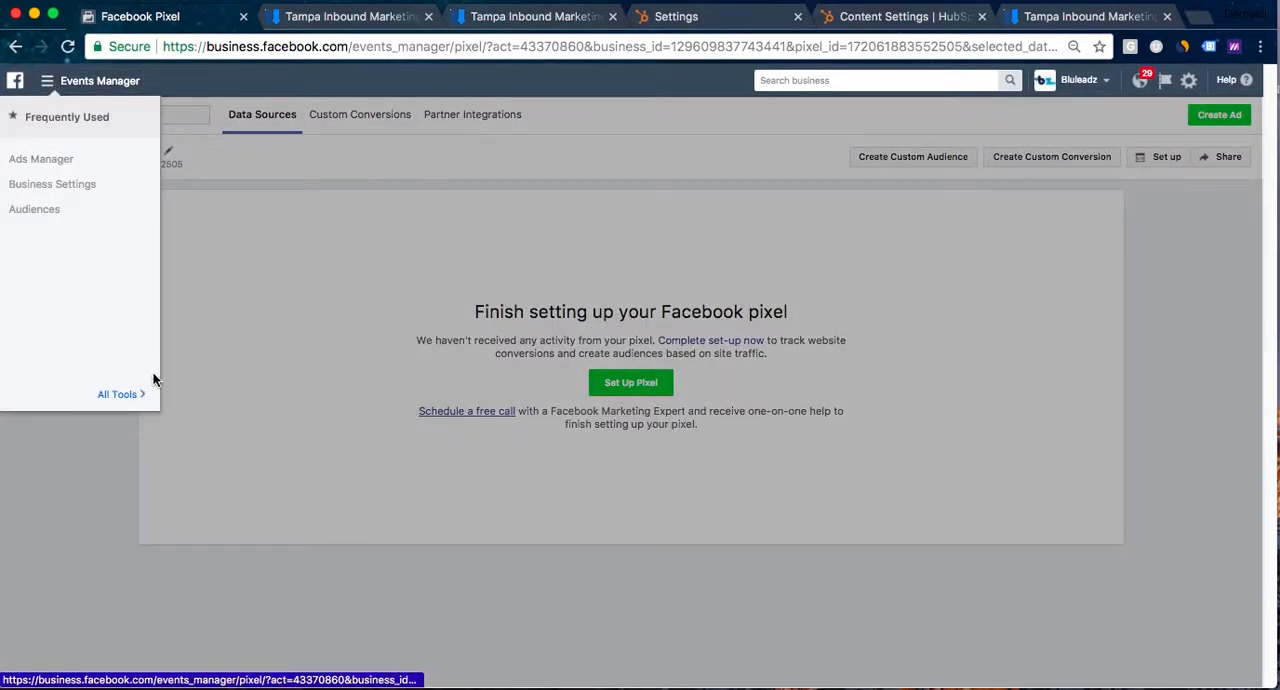
pyautogui.click(40, 158)
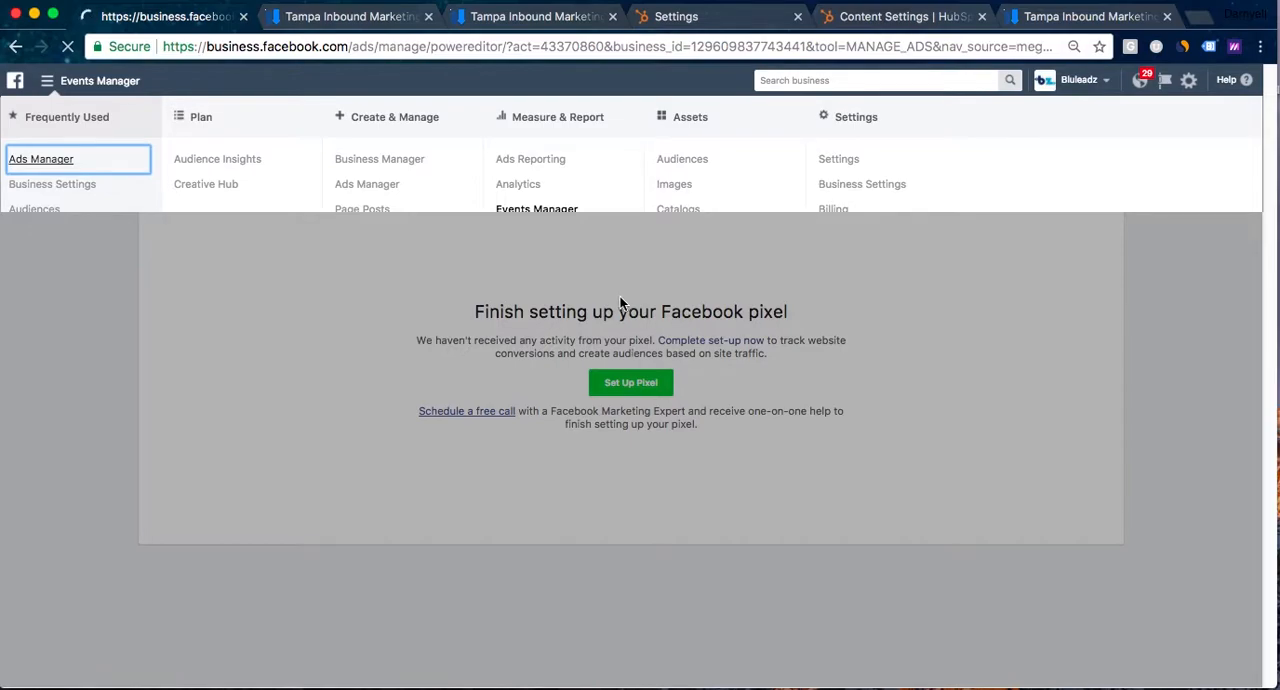
pyautogui.click(40, 160)
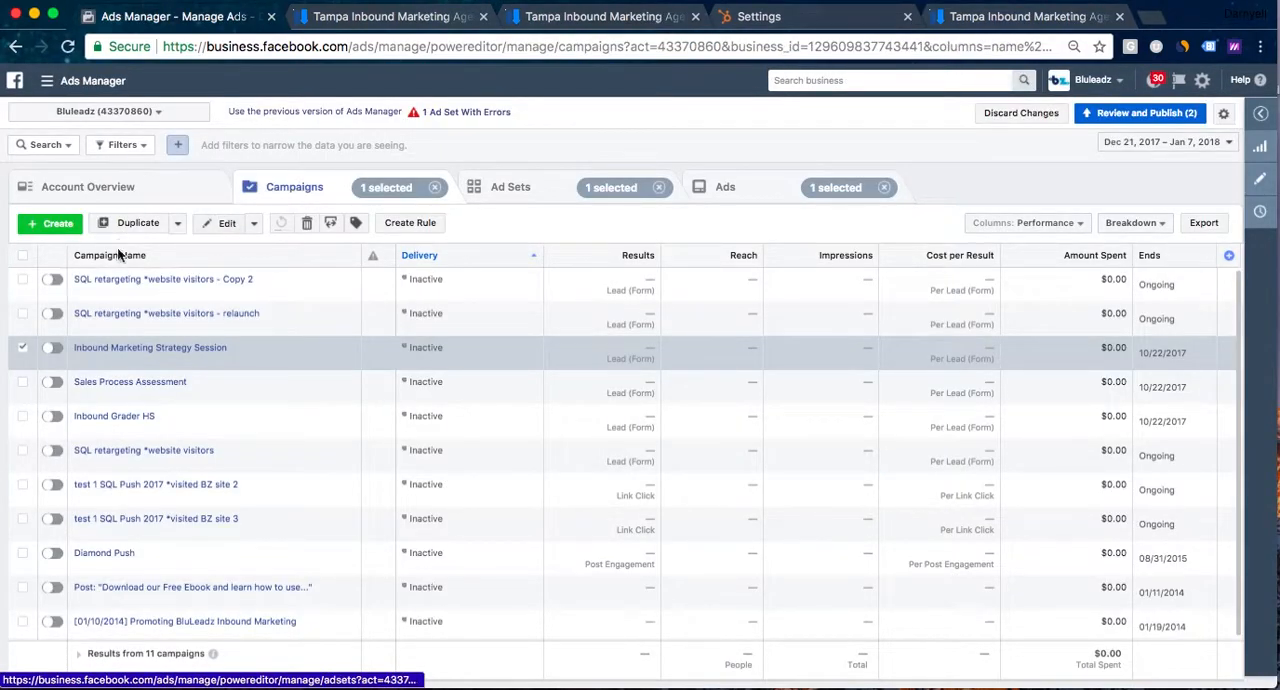
pyautogui.moveTo(150, 346)
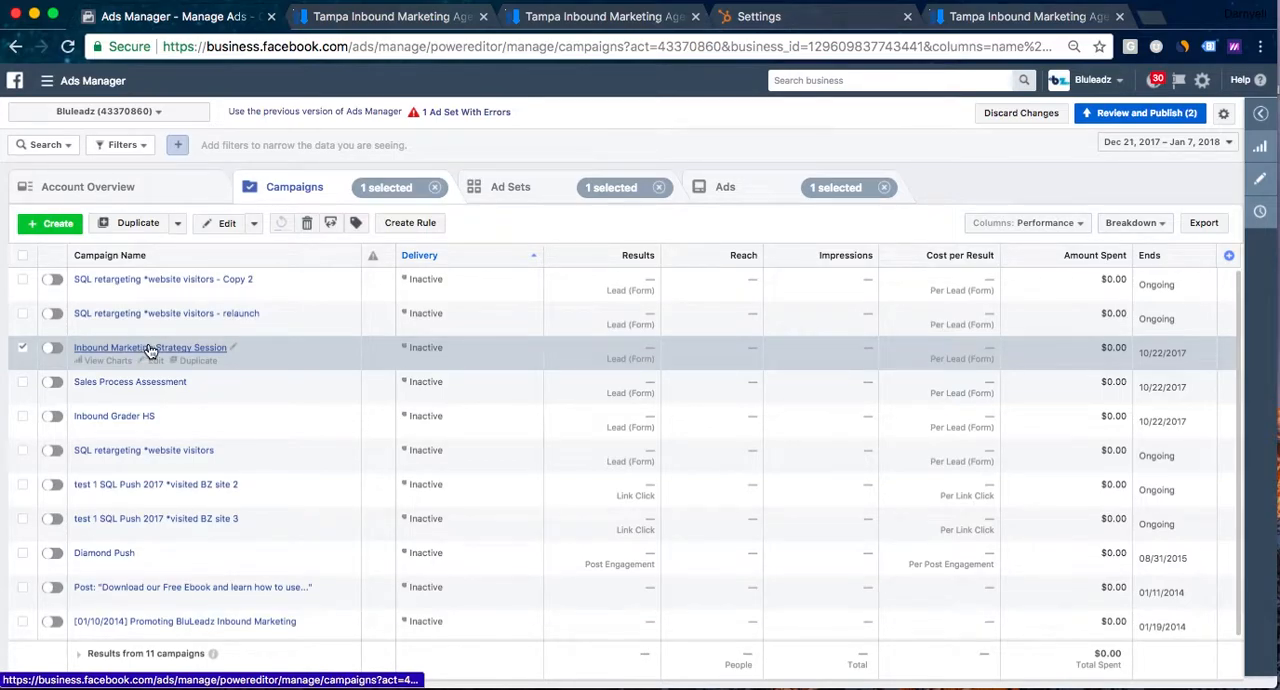
# Add the All website Visitors custom audience to the Inbound Grader HS ad set and publish it
pyautogui.click(510, 188)
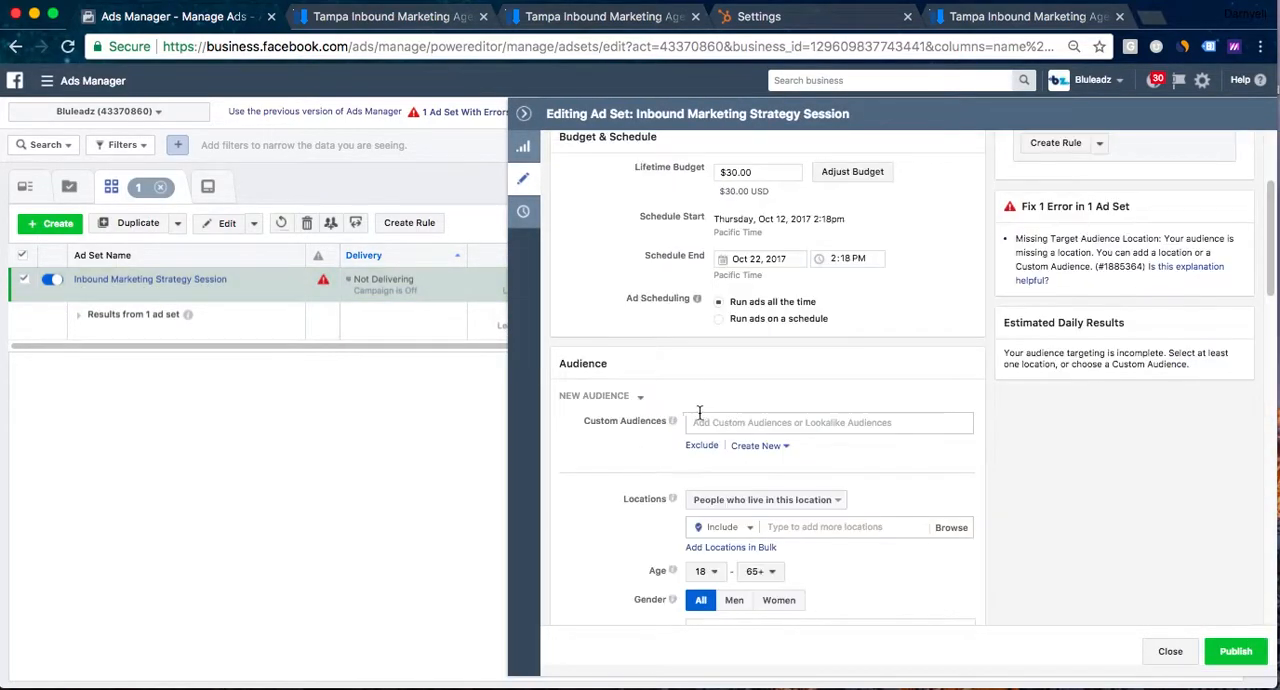
pyautogui.click(828, 422)
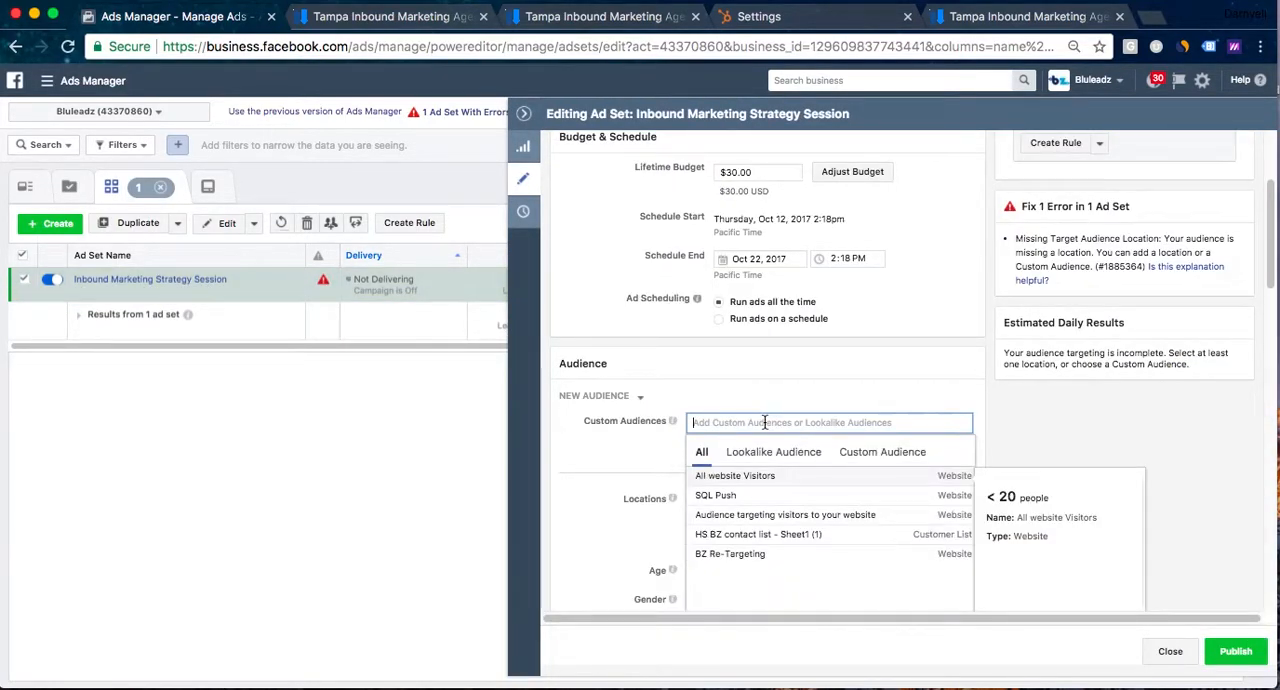
pyautogui.click(882, 452)
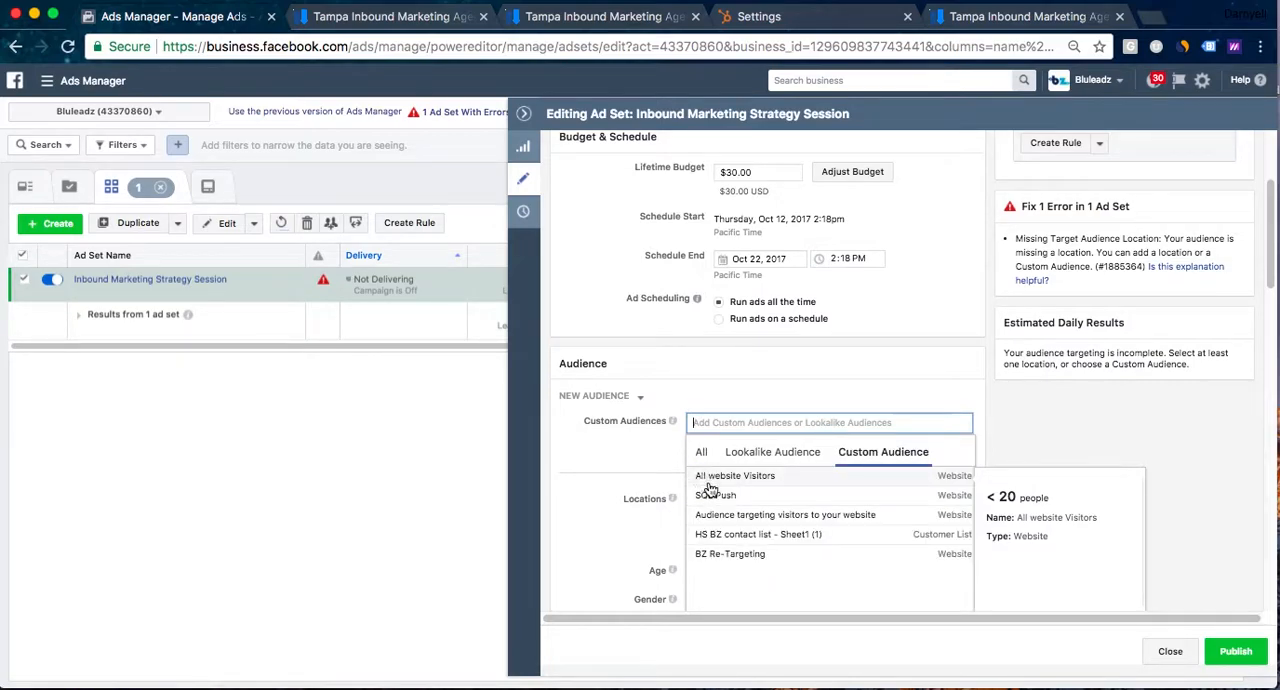
pyautogui.moveTo(778, 484)
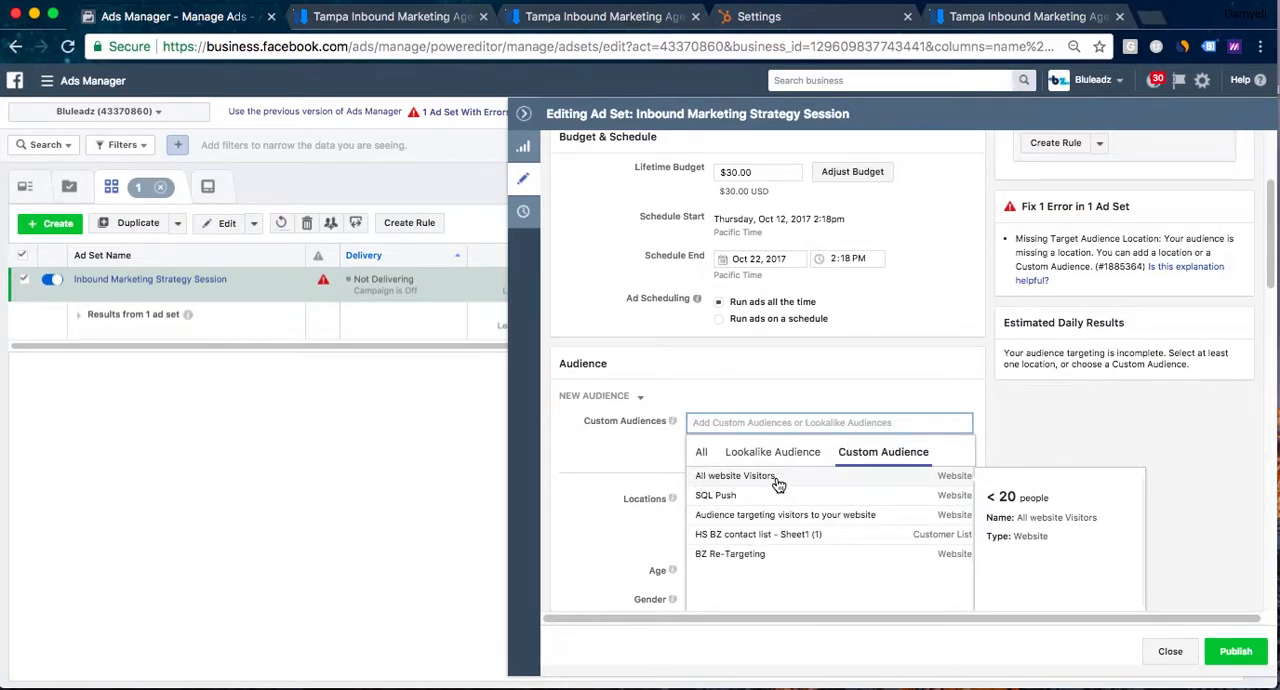
pyautogui.moveTo(776, 478)
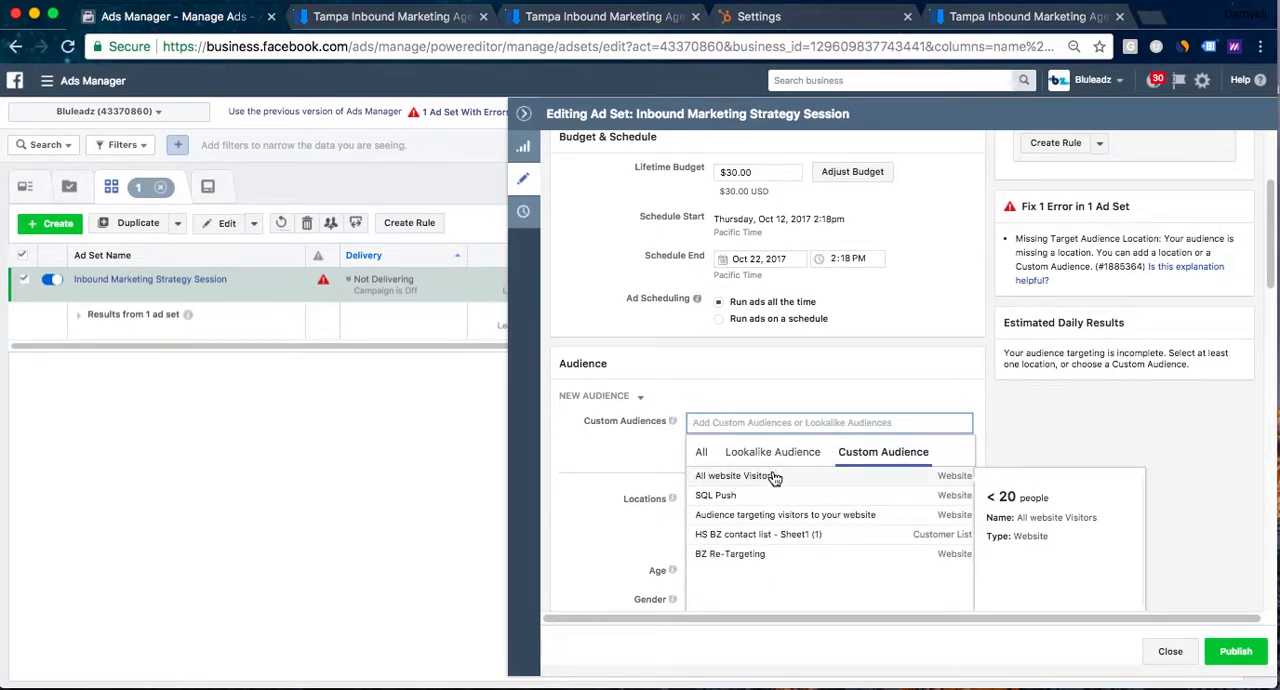
pyautogui.click(736, 474)
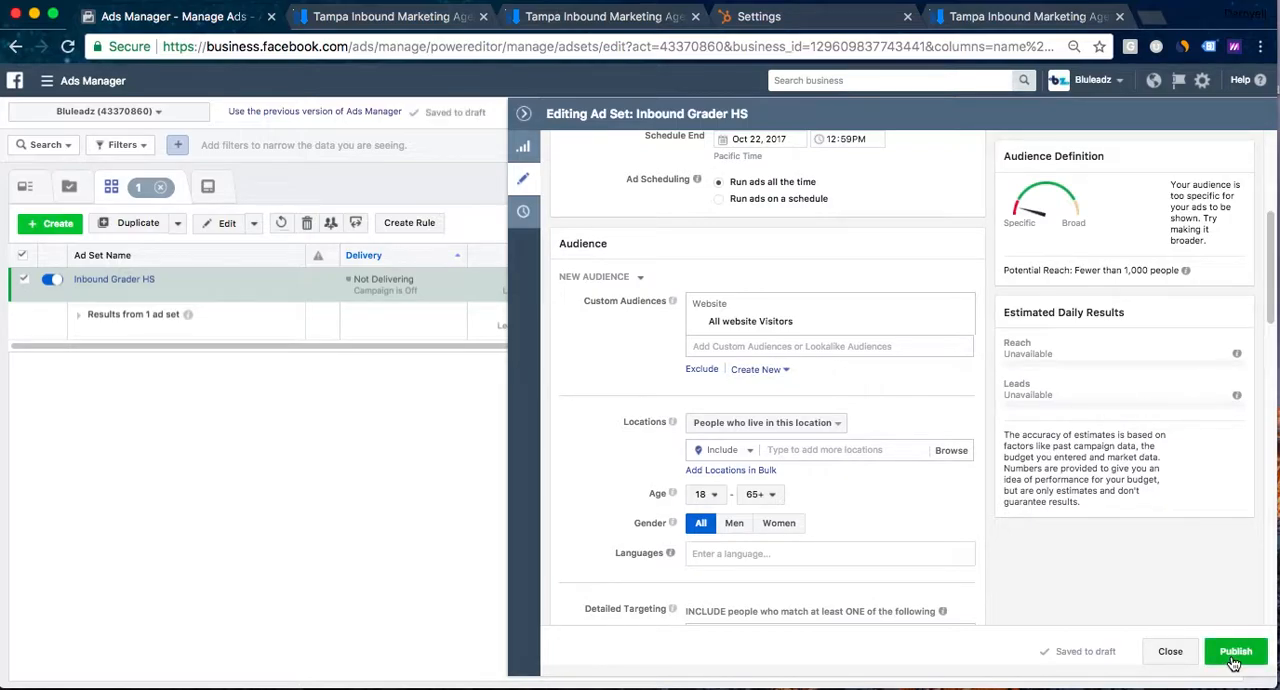
pyautogui.click(1234, 652)
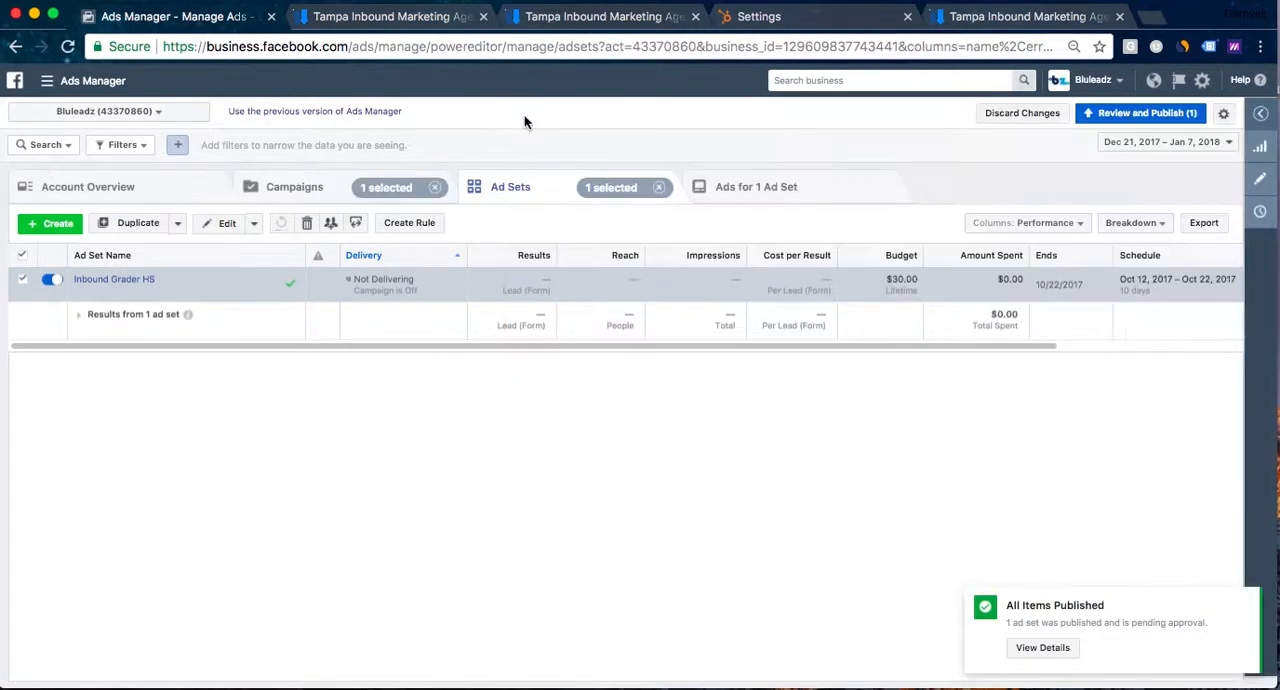
# Toggle the Inbound Grader HS campaign on and publish the status change
pyautogui.click(294, 188)
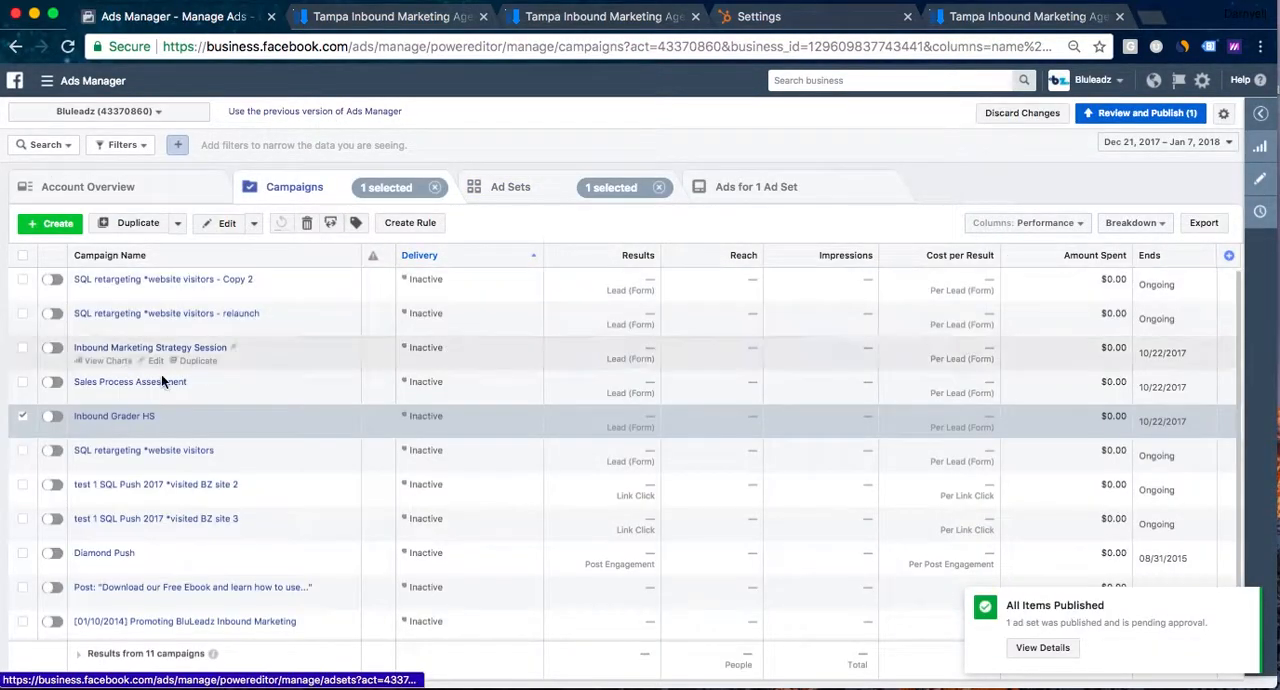
pyautogui.click(52, 416)
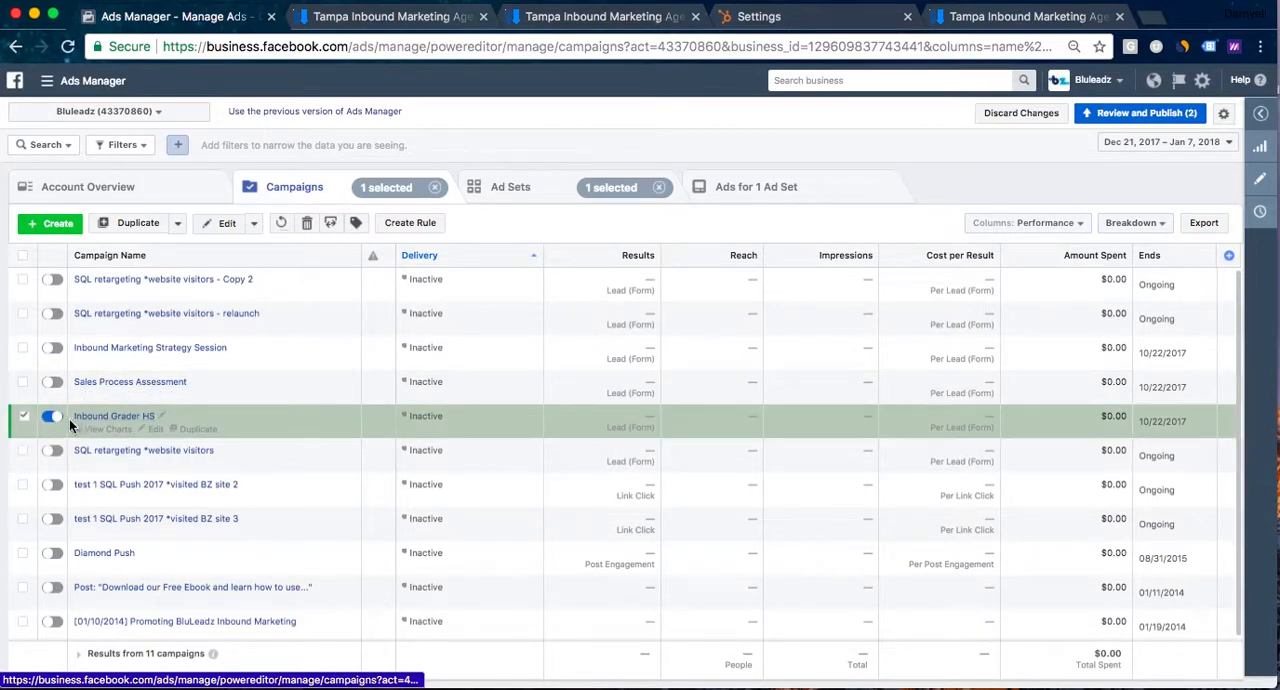
pyautogui.moveTo(1144, 112)
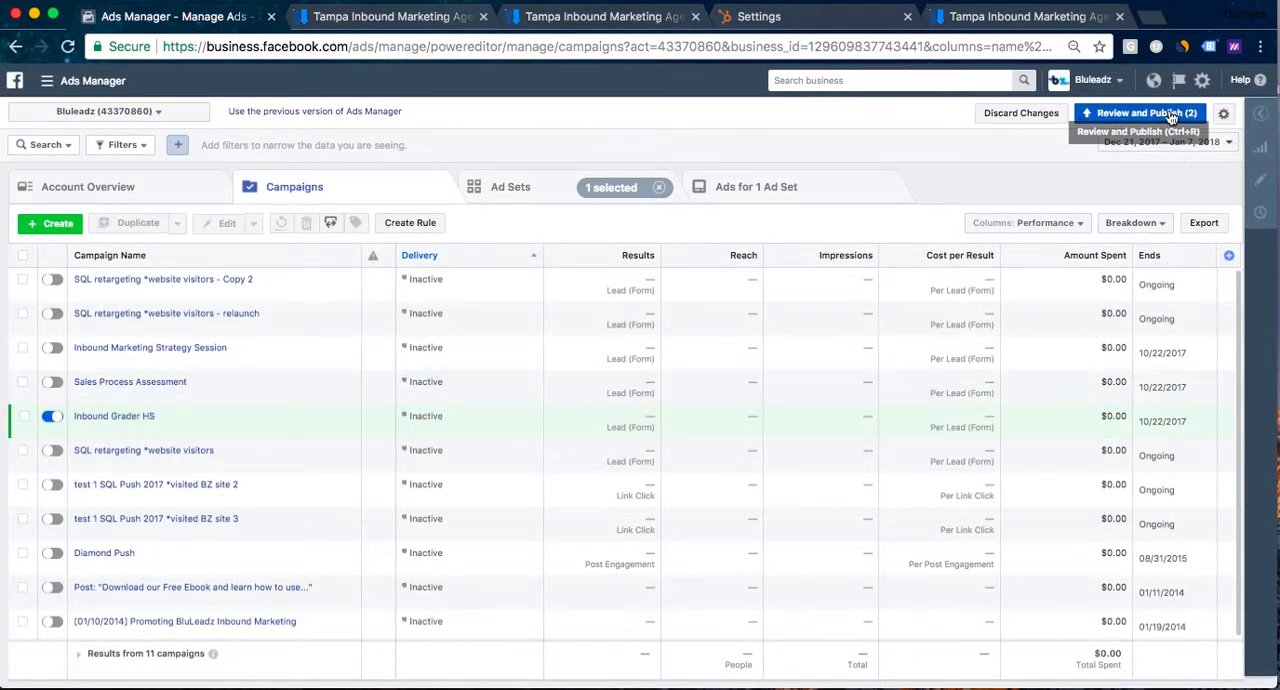
pyautogui.click(1140, 112)
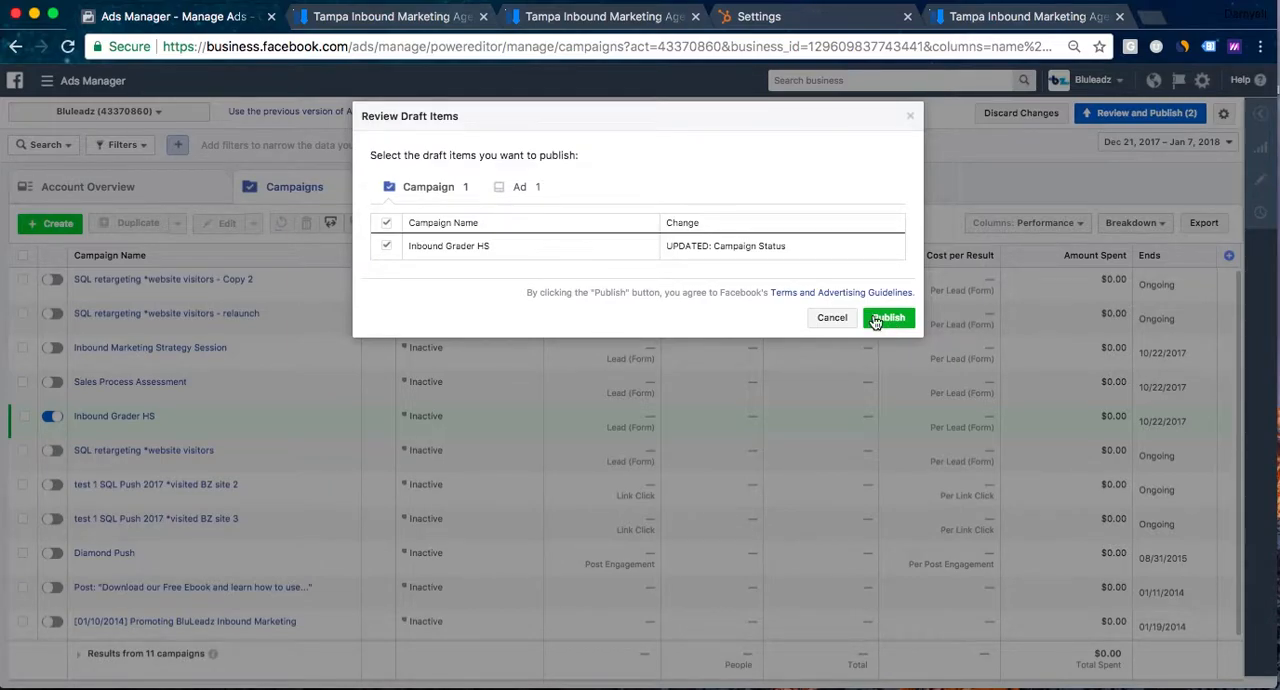
pyautogui.click(888, 316)
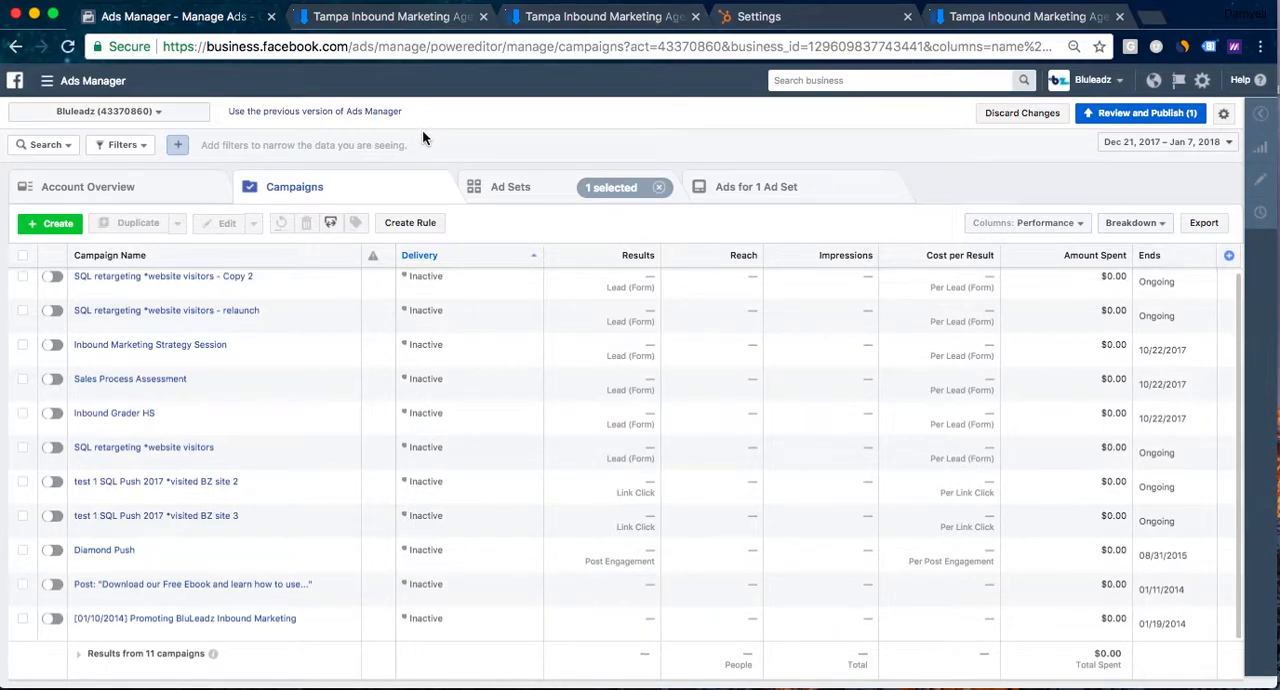
pyautogui.moveTo(446, 152)
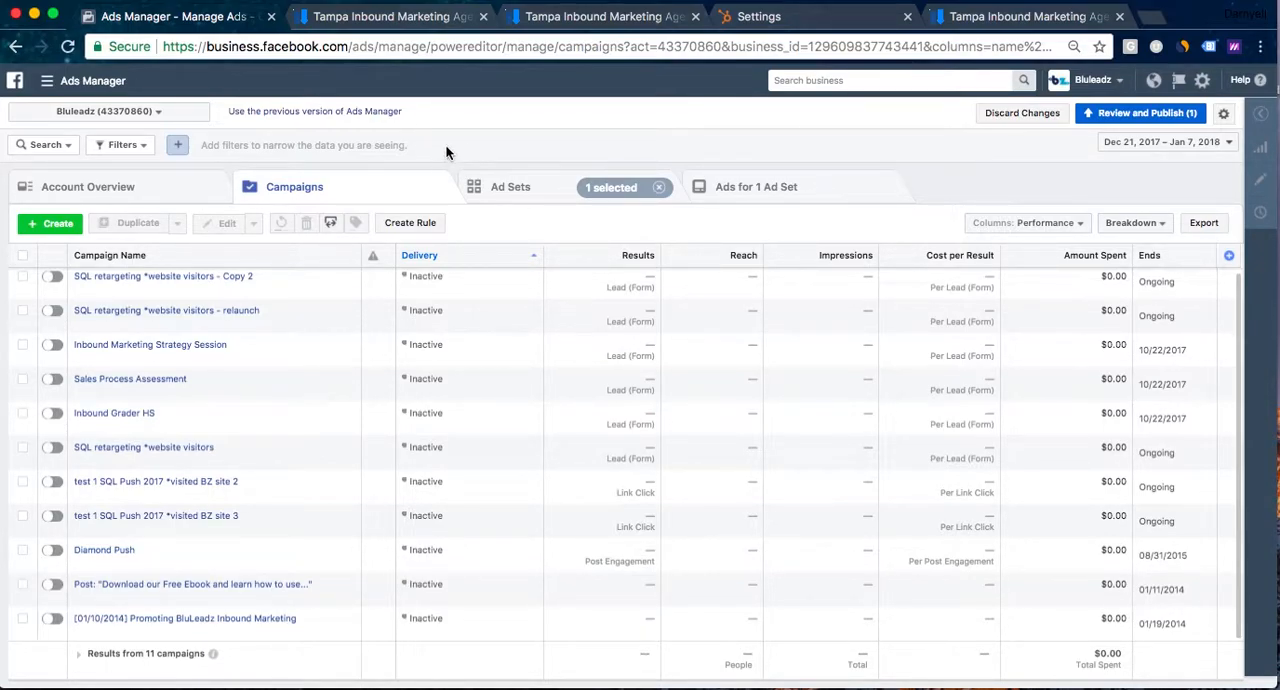
pyautogui.moveTo(486, 112)
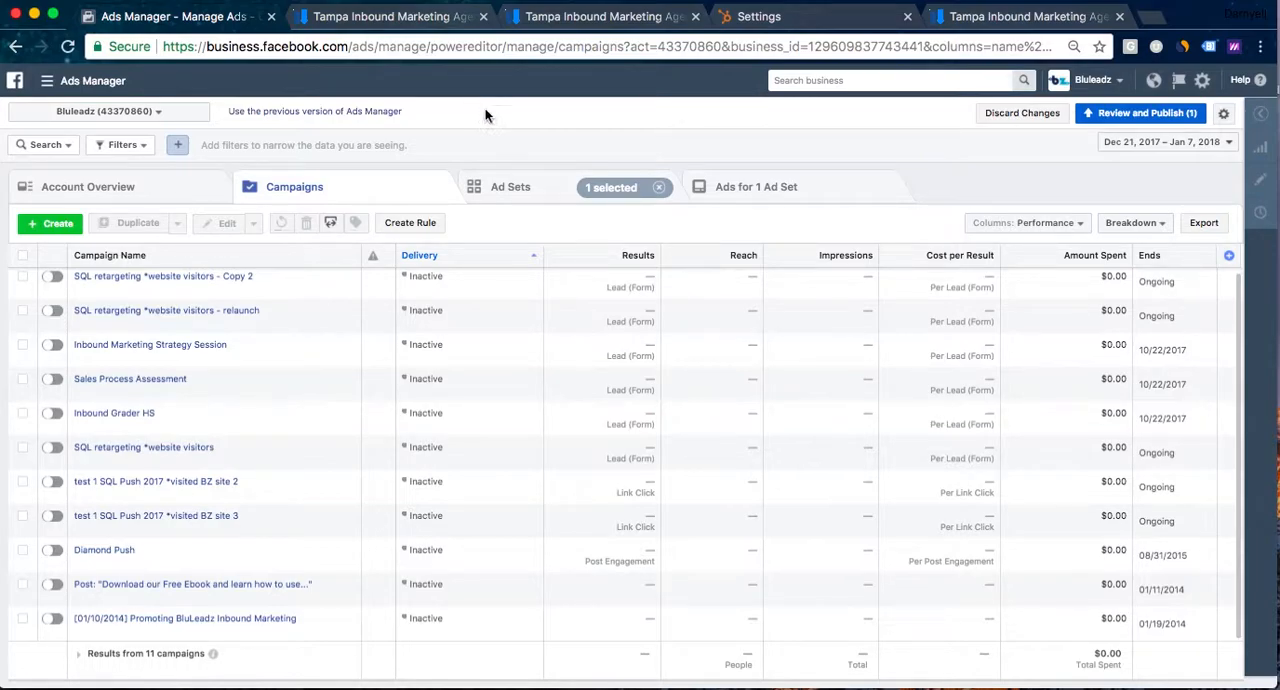